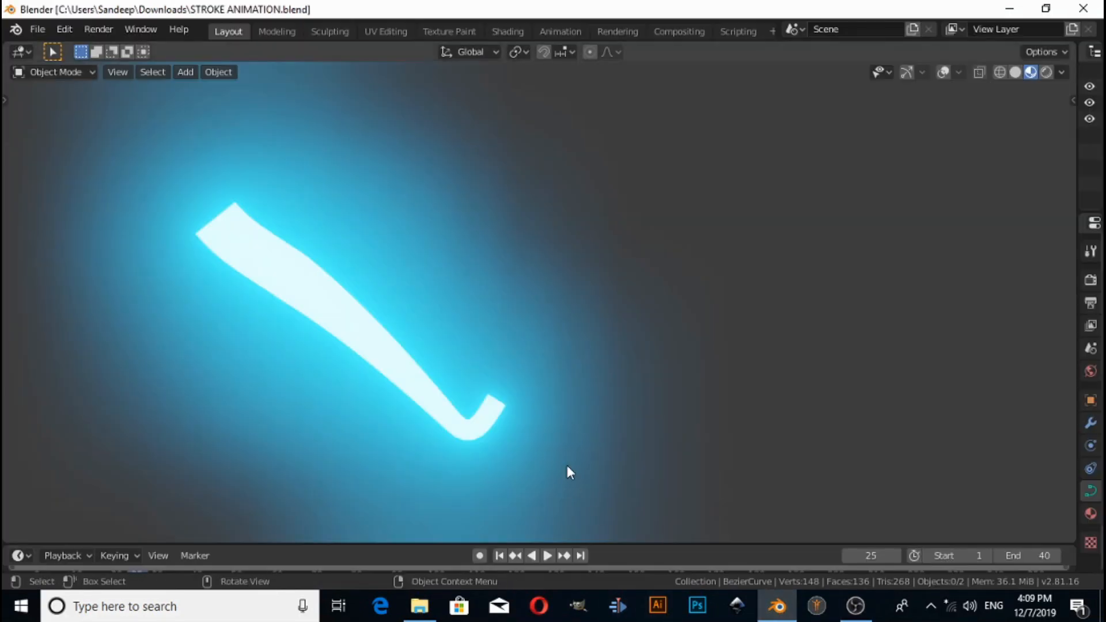
# - Play back the finished glowing stroke animation, then reach the File menu to start anew
pyautogui.click(547, 555)
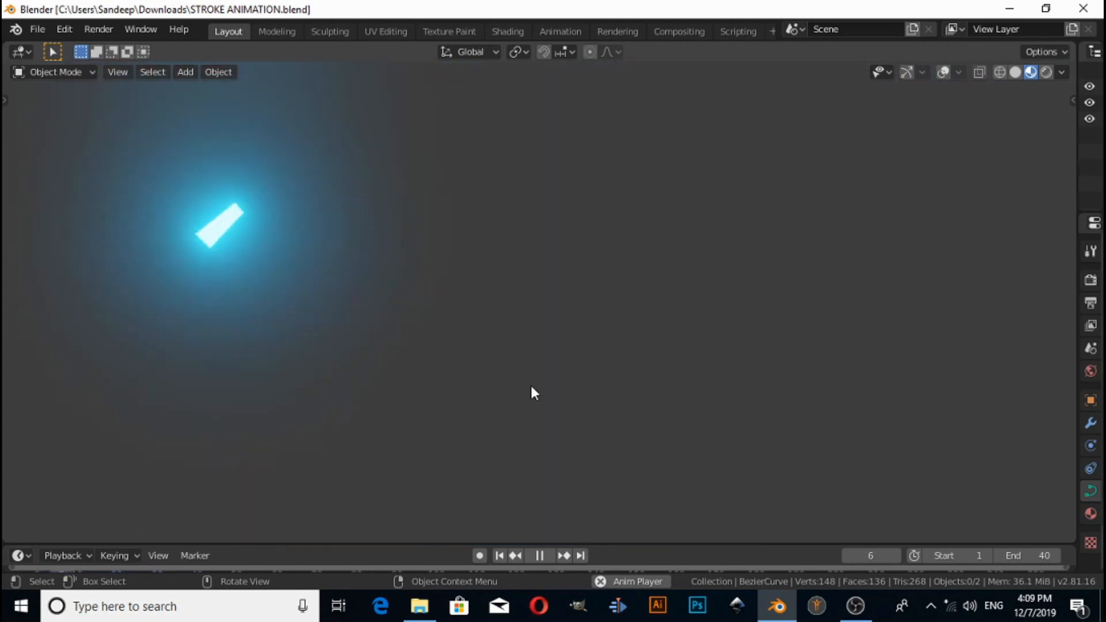
pyautogui.click(37, 29)
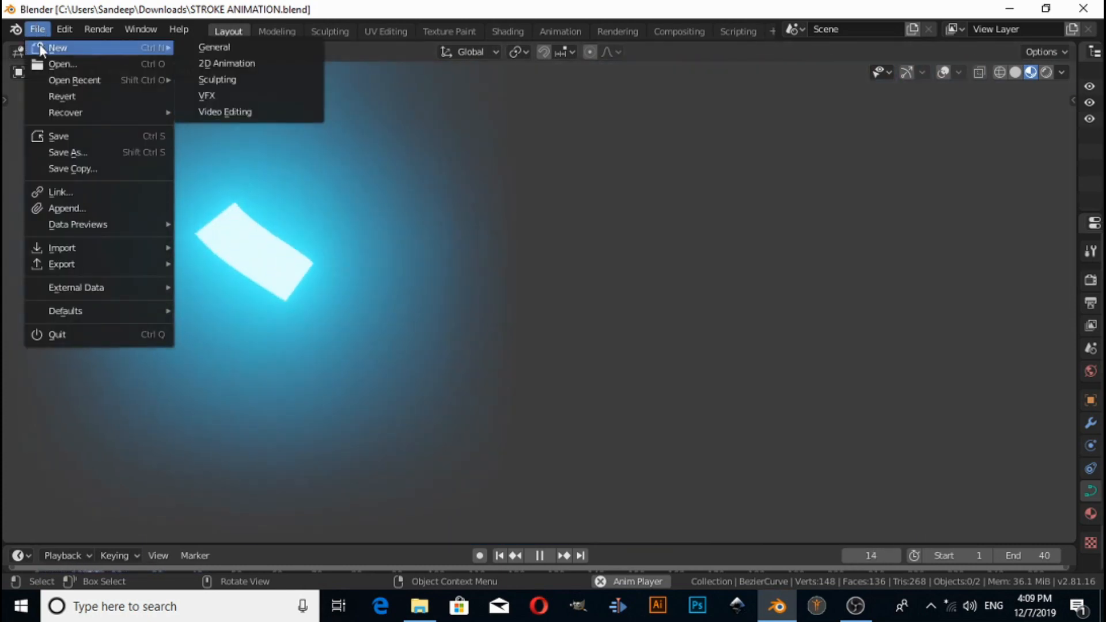
# - Start a new General scene, delete the default camera, cube and light, and go to front view
pyautogui.click(215, 47)
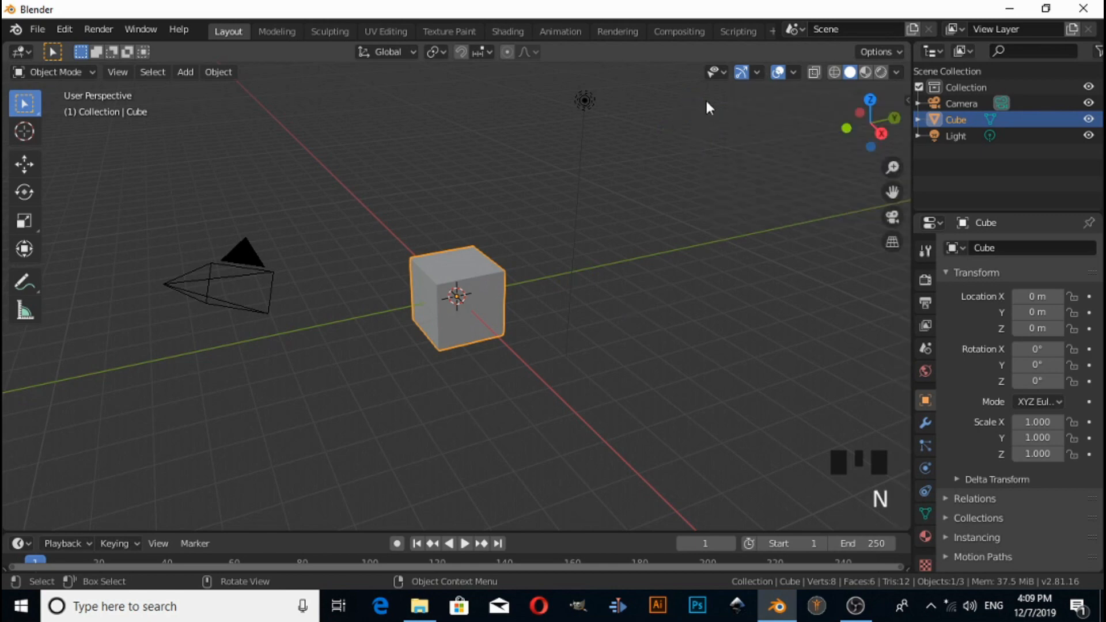
pyautogui.moveTo(465, 326)
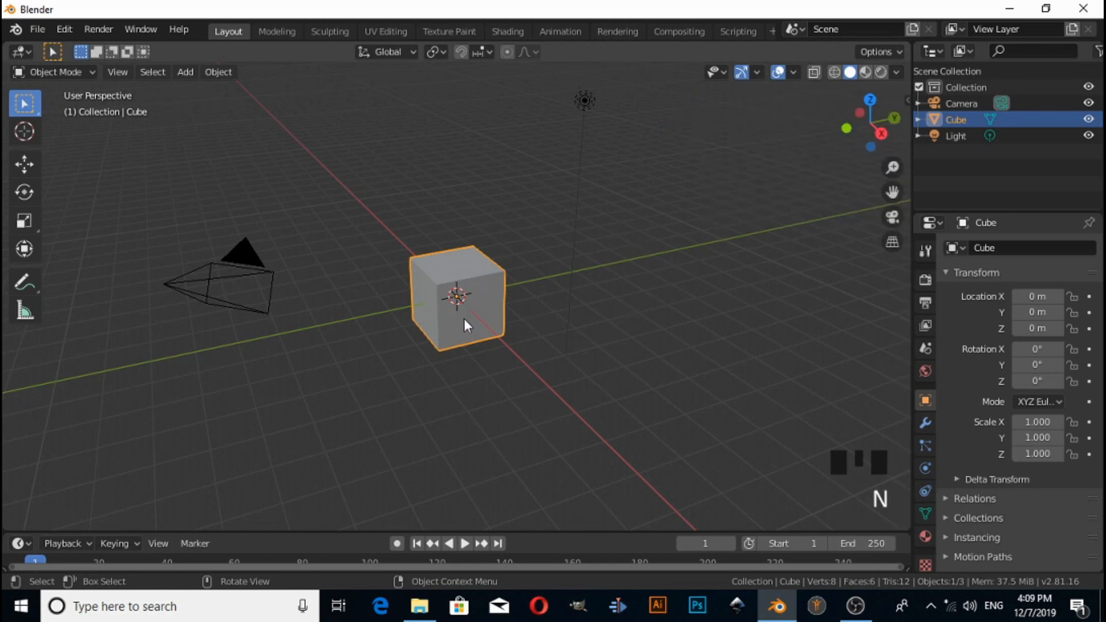
pyautogui.press('a')
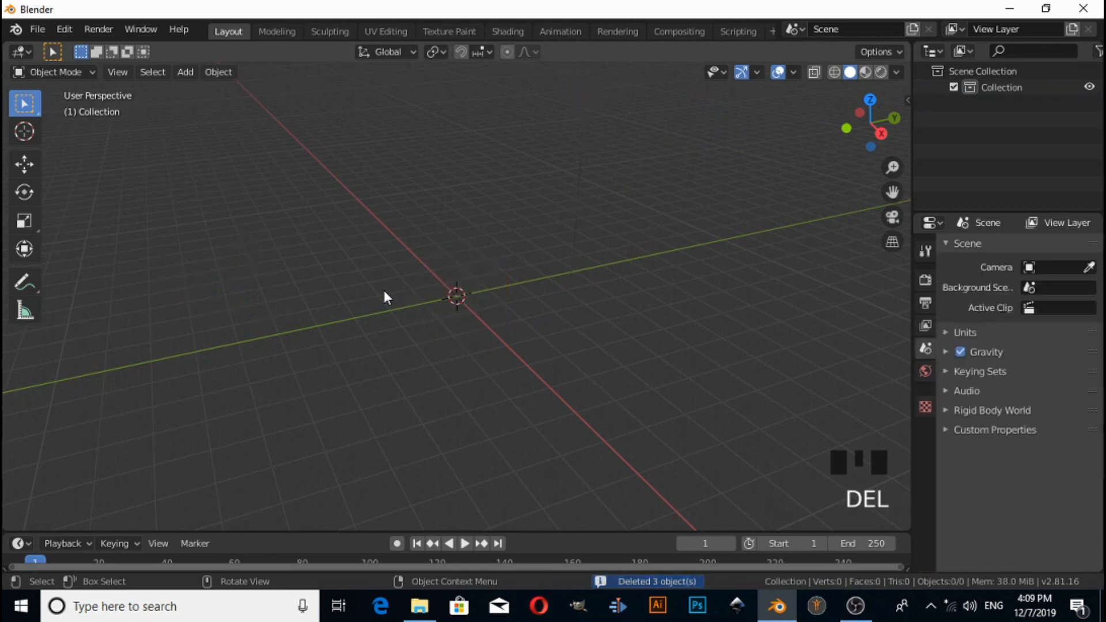
pyautogui.press('KP_1')
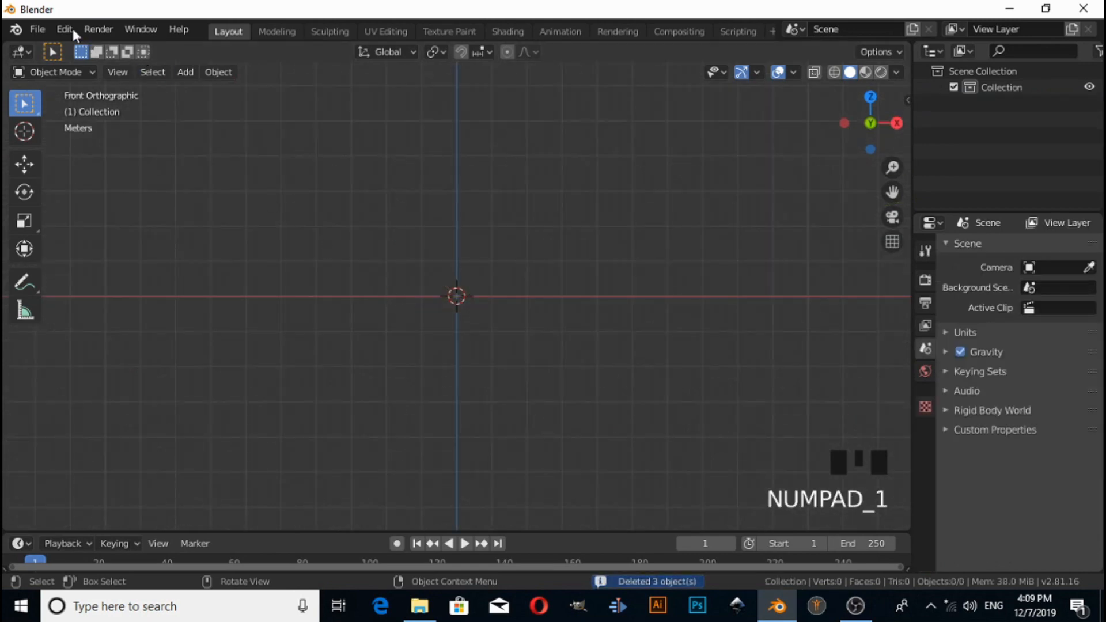
pyautogui.click(63, 29)
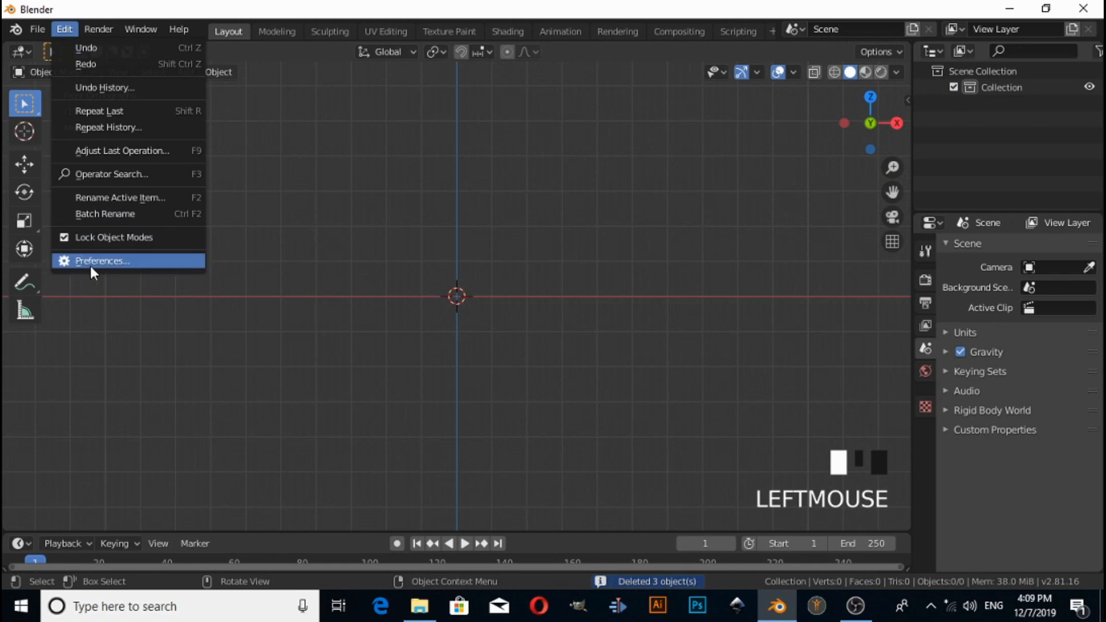
pyautogui.click(101, 261)
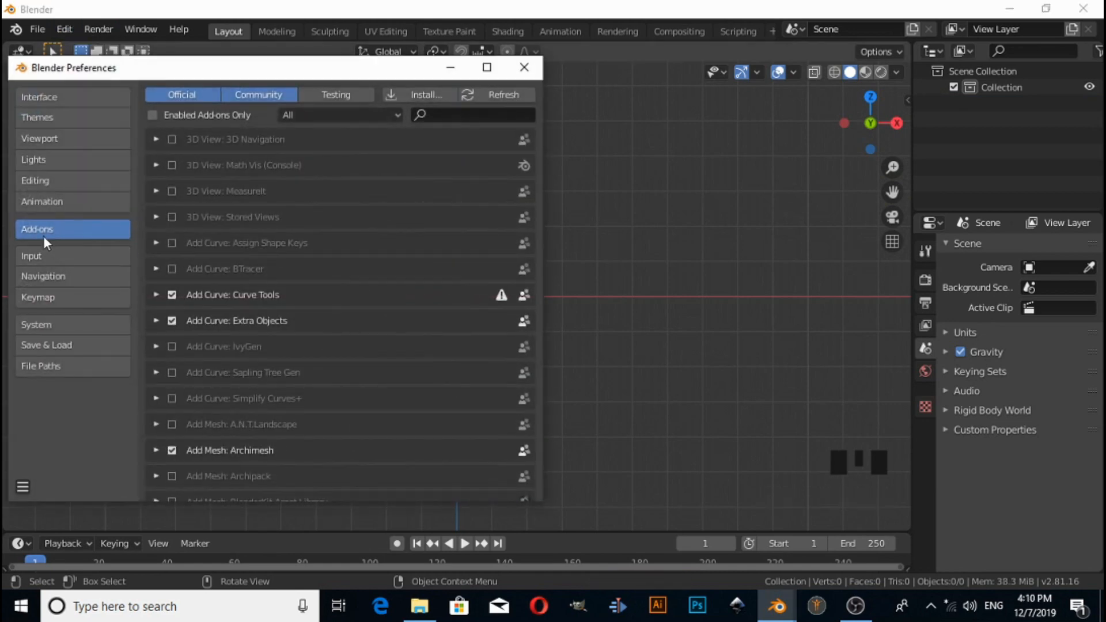
pyautogui.moveTo(70, 162)
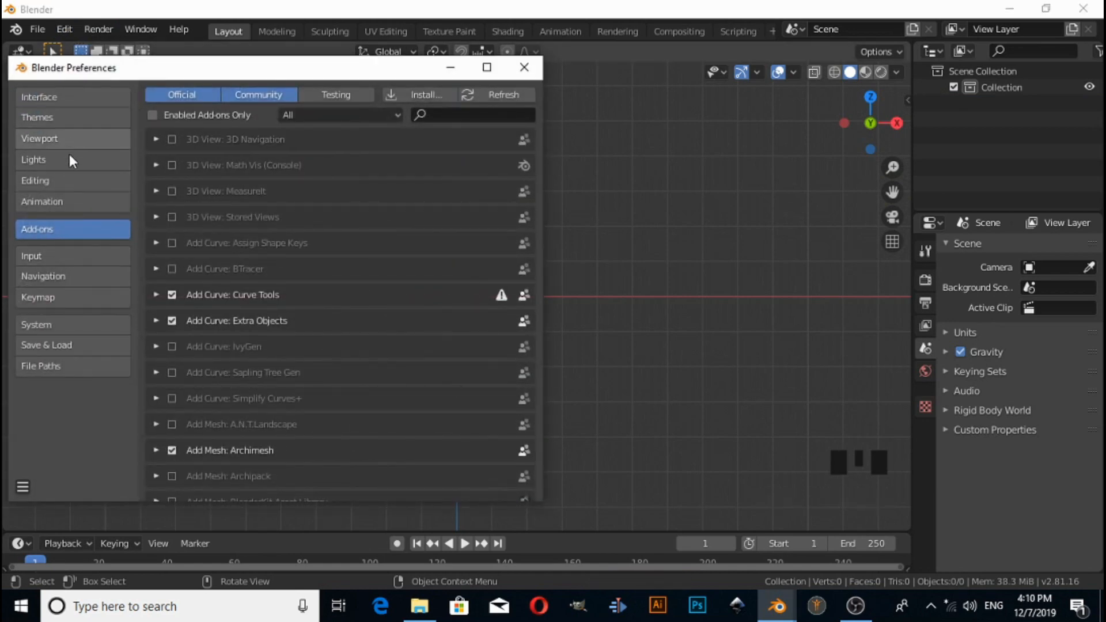
pyautogui.moveTo(282, 215)
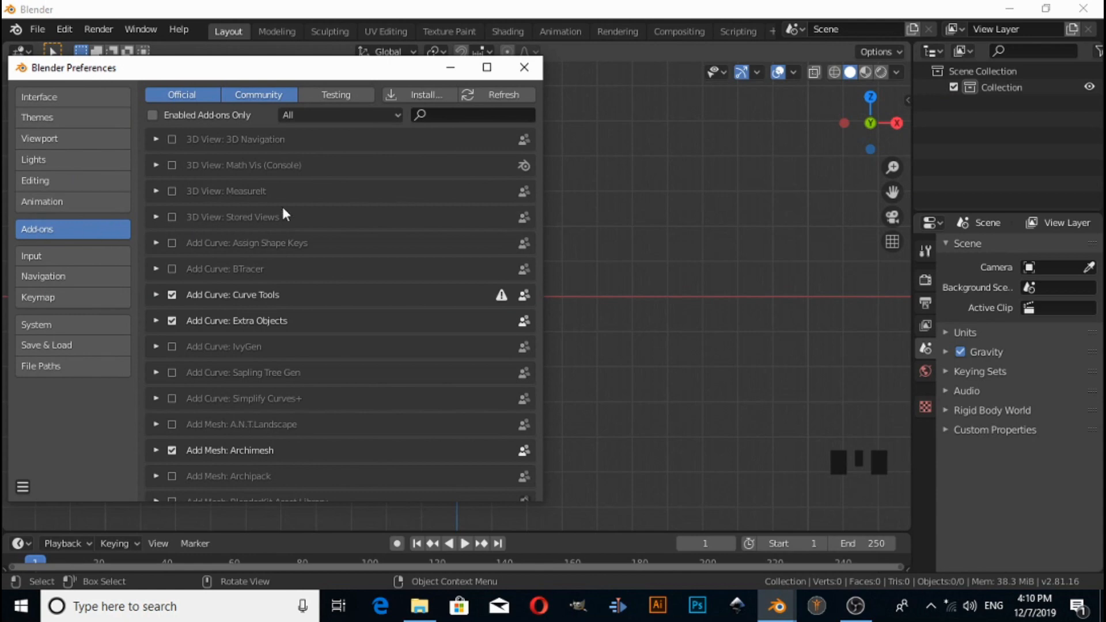
pyautogui.moveTo(137, 231)
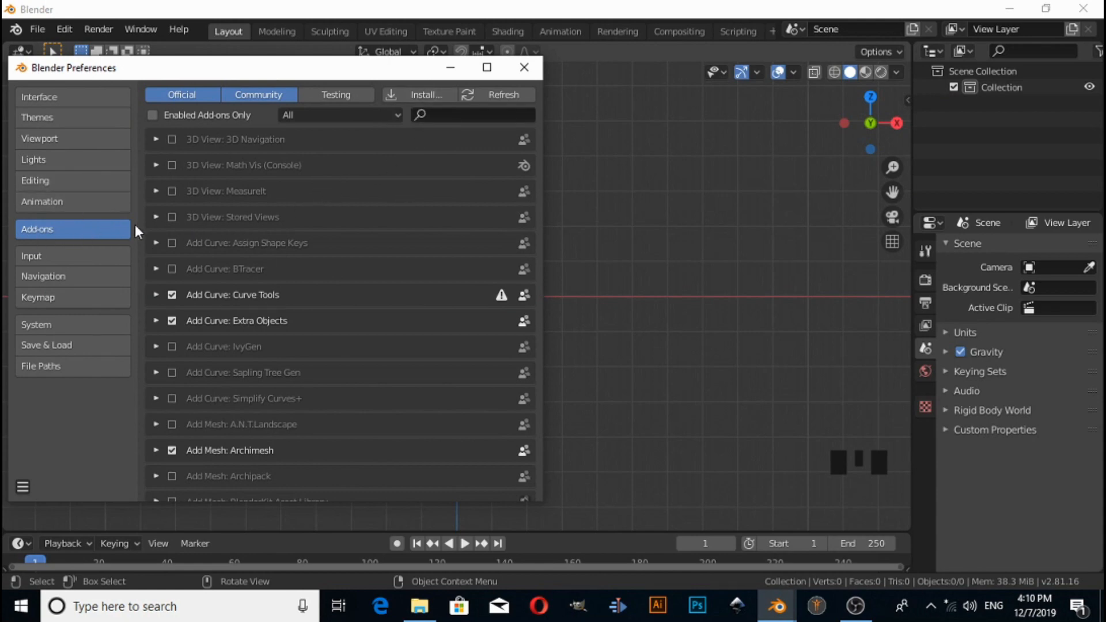
pyautogui.write('ex')
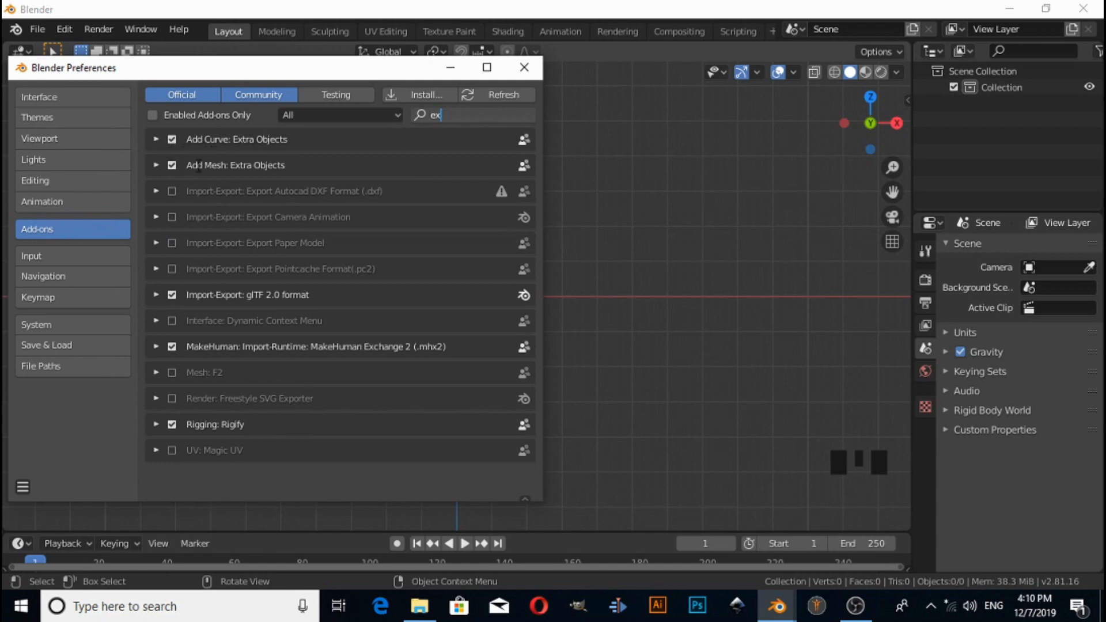
pyautogui.click(523, 67)
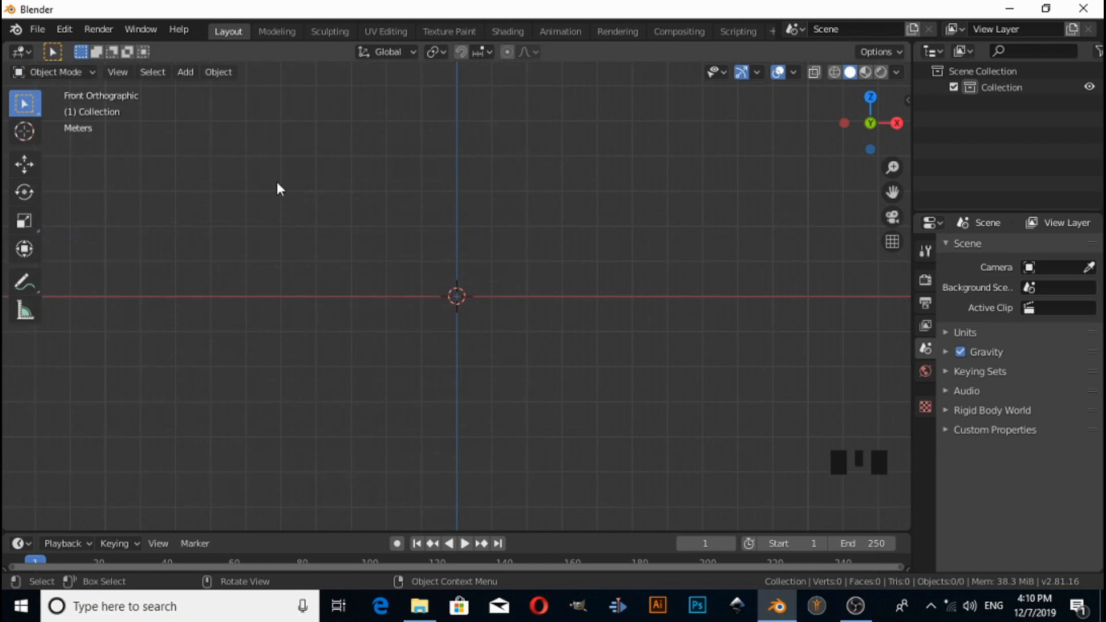
# - Add a Bezier curve to the scene and enter Edit Mode on its points
pyautogui.click(185, 72)
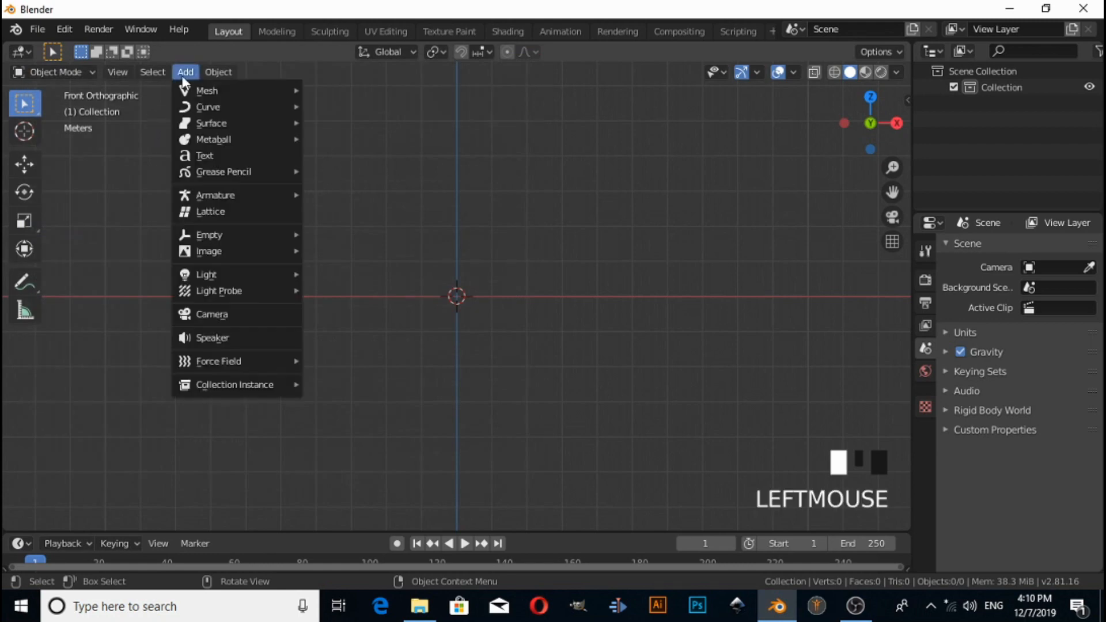
pyautogui.moveTo(207, 106)
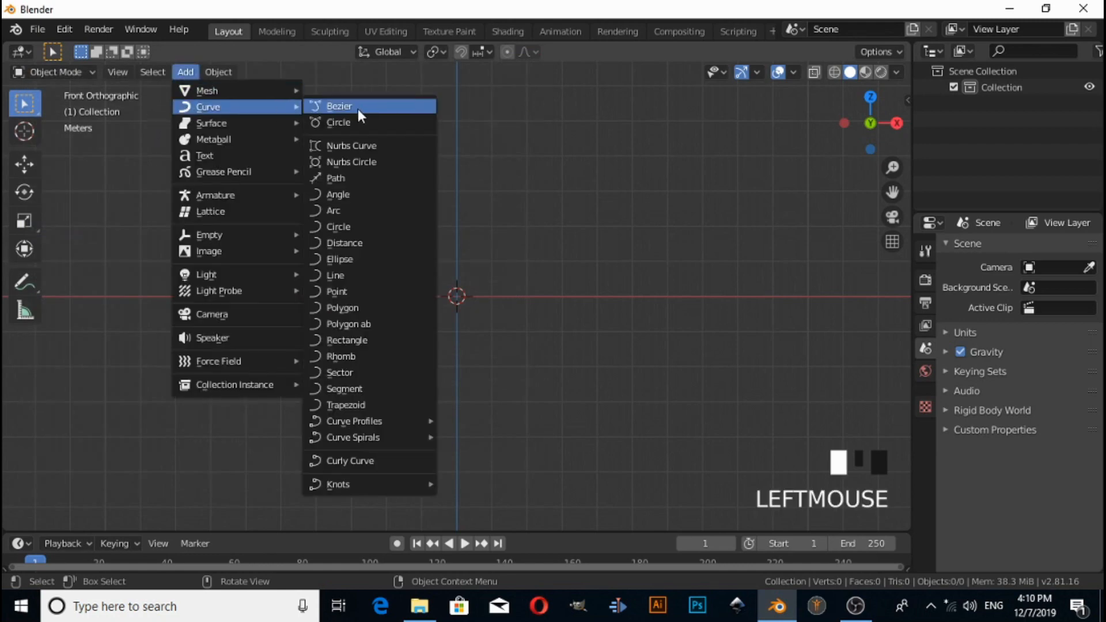
pyautogui.click(339, 106)
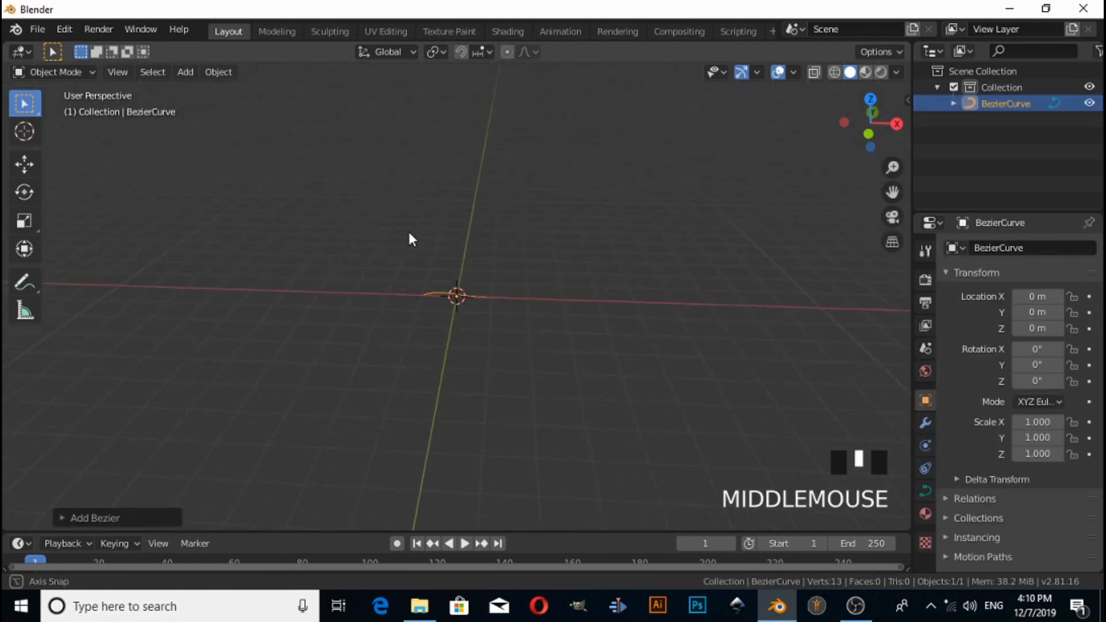
pyautogui.moveTo(411, 239); pyautogui.dragTo(411, 279)
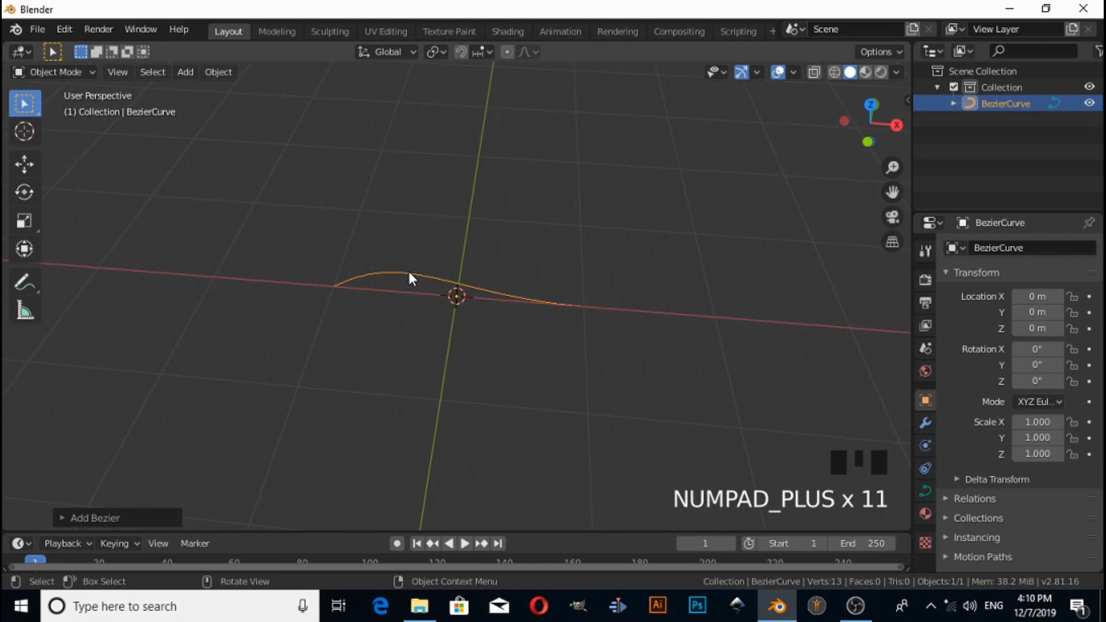
pyautogui.press('Tab')
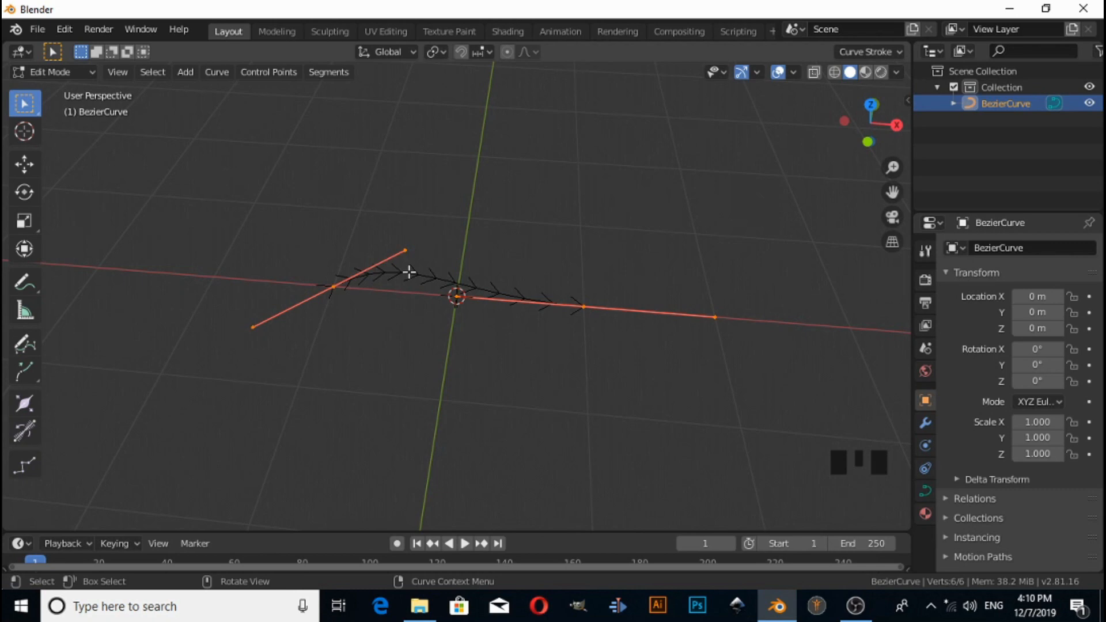
# - Change the points' handle type, then delete all control points to leave an empty curve
pyautogui.press('v')
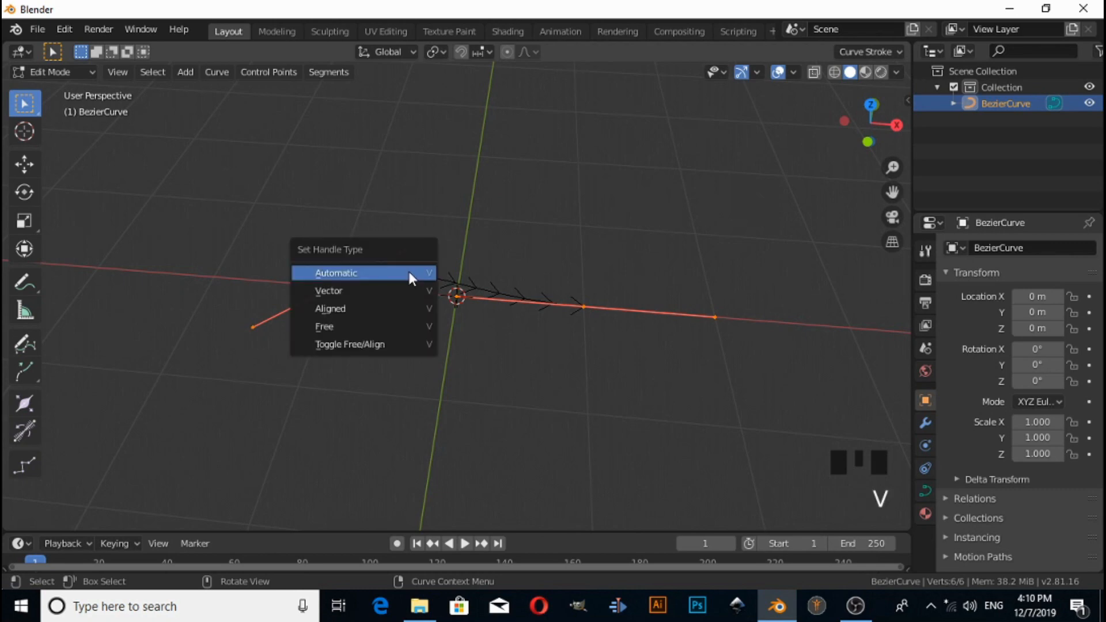
pyautogui.click(335, 273)
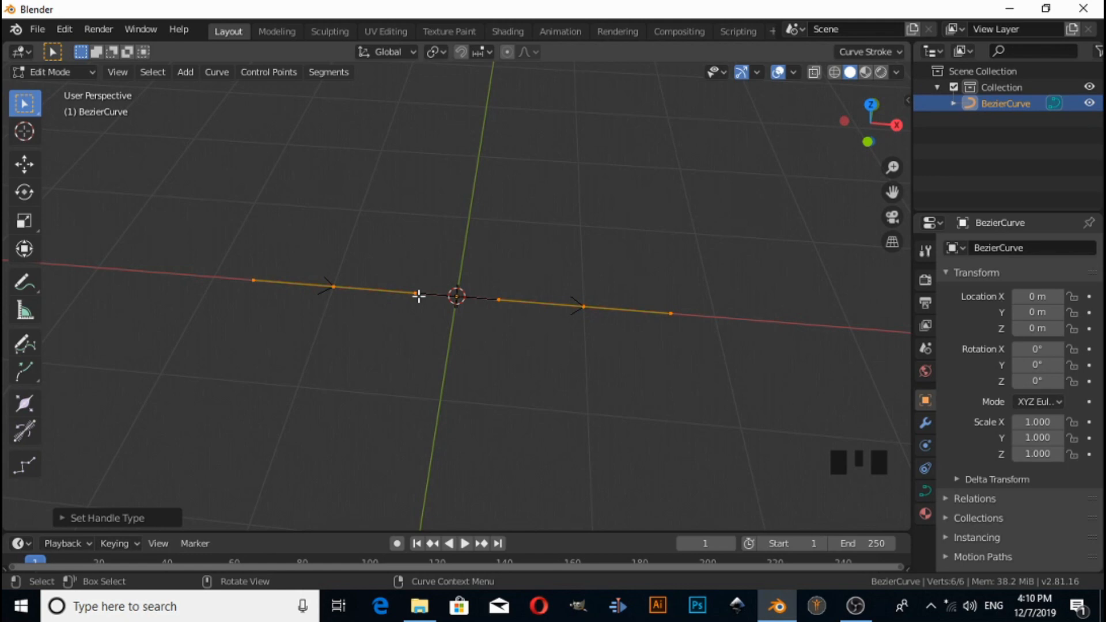
pyautogui.press('a')
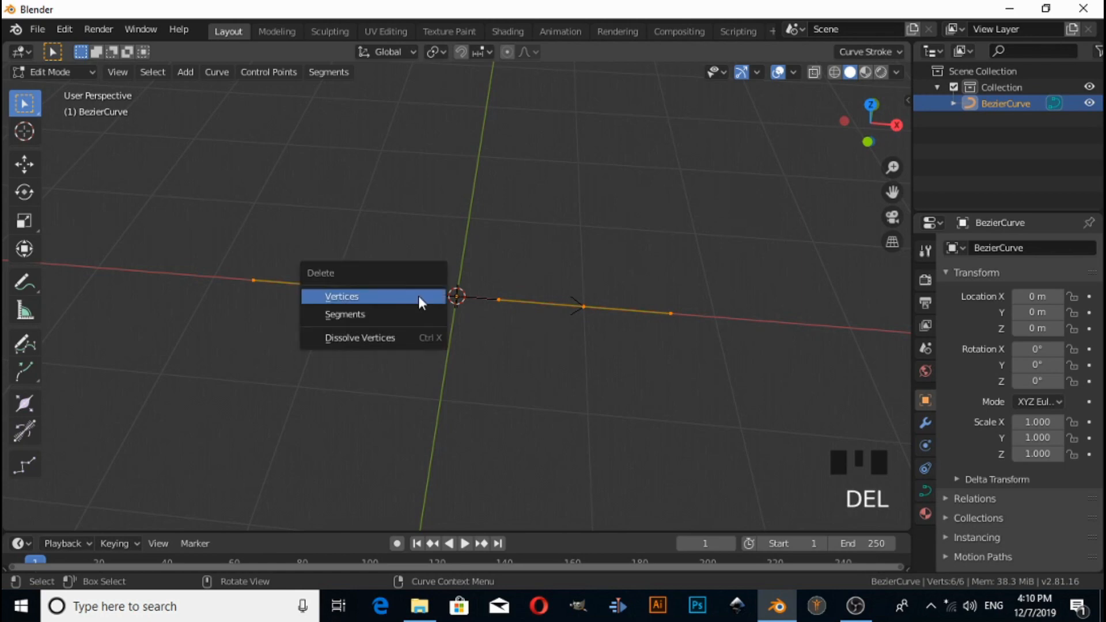
pyautogui.click(341, 296)
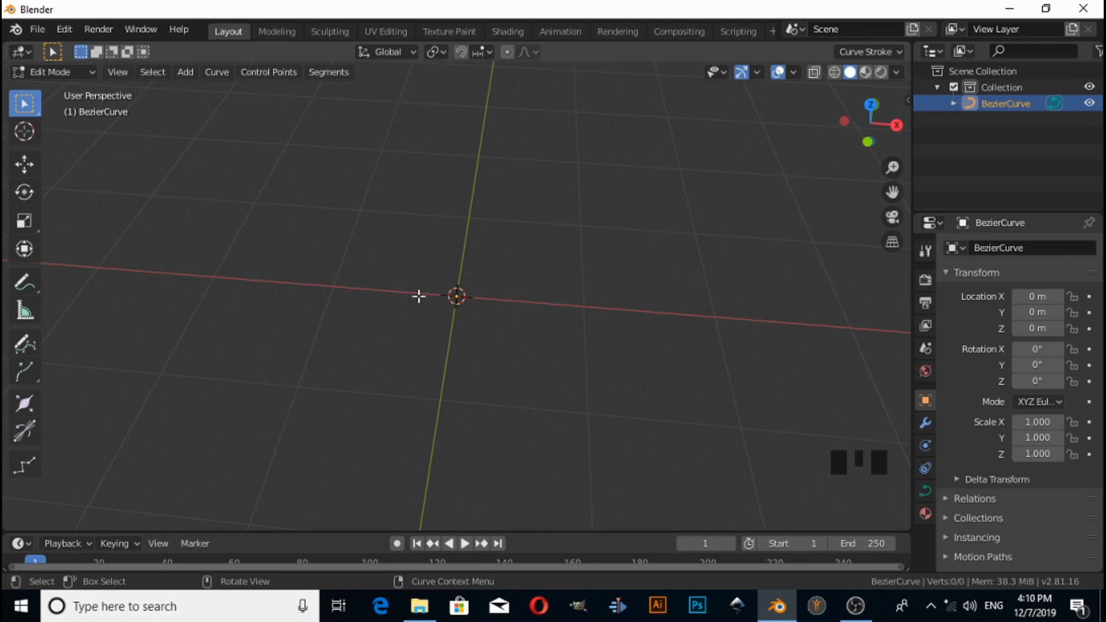
# - Draw a freehand V-shaped stroke into the empty curve from the front view
pyautogui.press('KP_1')
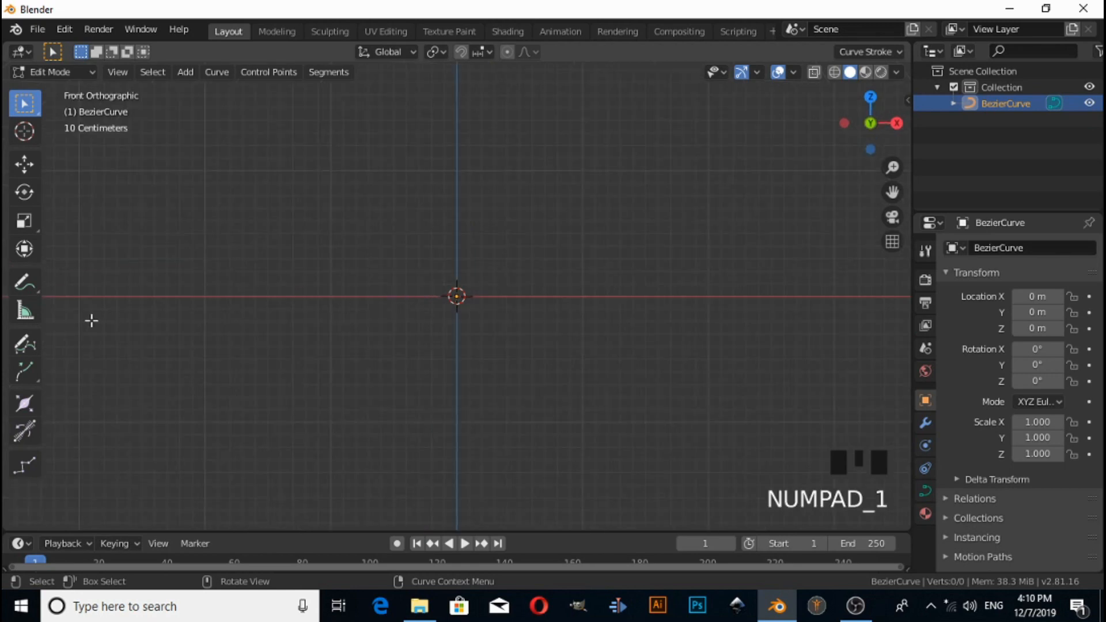
pyautogui.click(25, 342)
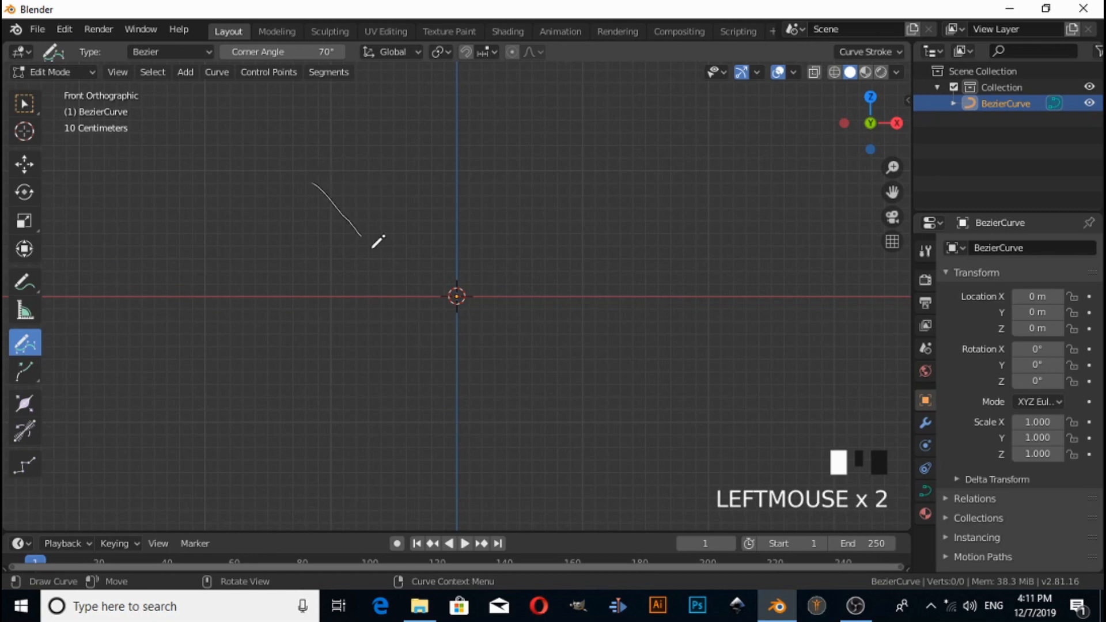
pyautogui.moveTo(377, 243); pyautogui.dragTo(868, 149)
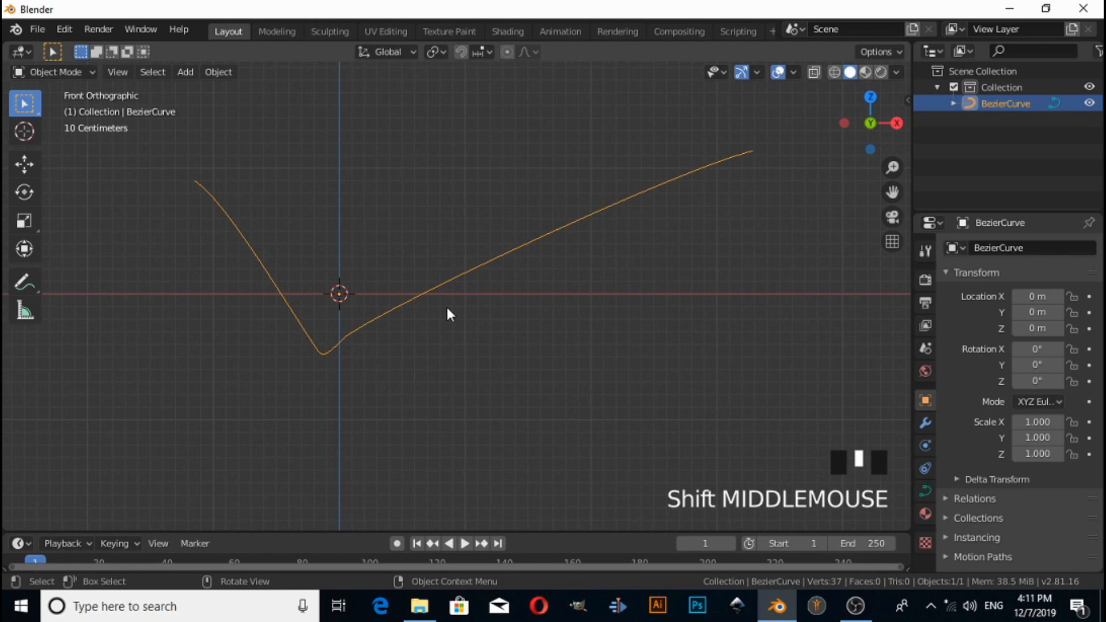
pyautogui.moveTo(448, 313); pyautogui.dragTo(465, 289)
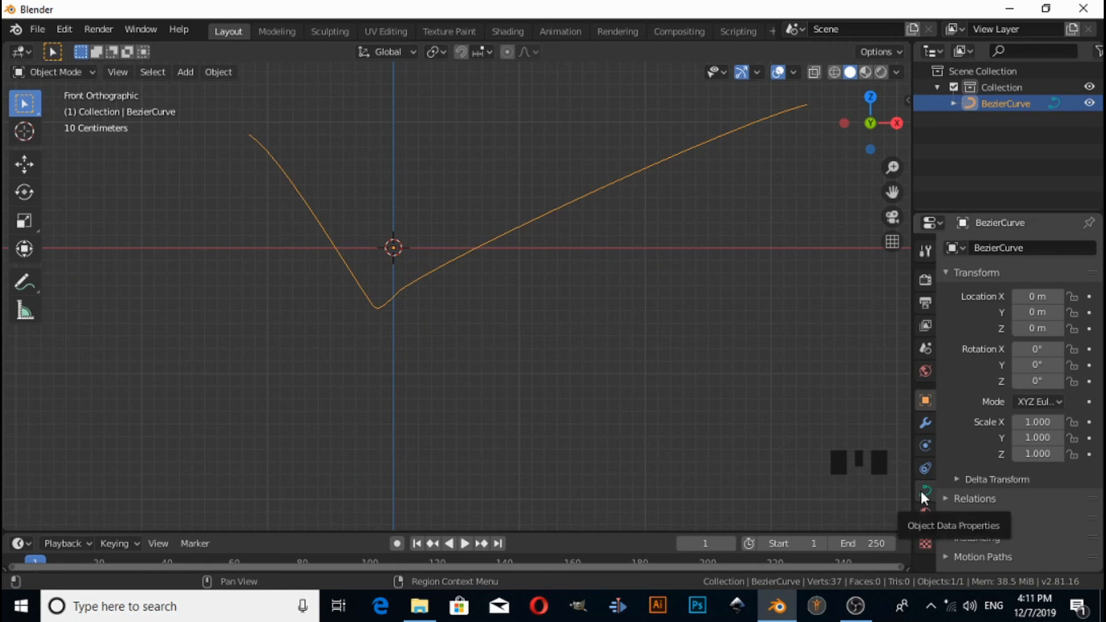
# - Give the curve a 0.18 m bevel depth so the stroke becomes a thick rounded tube
pyautogui.click(925, 490)
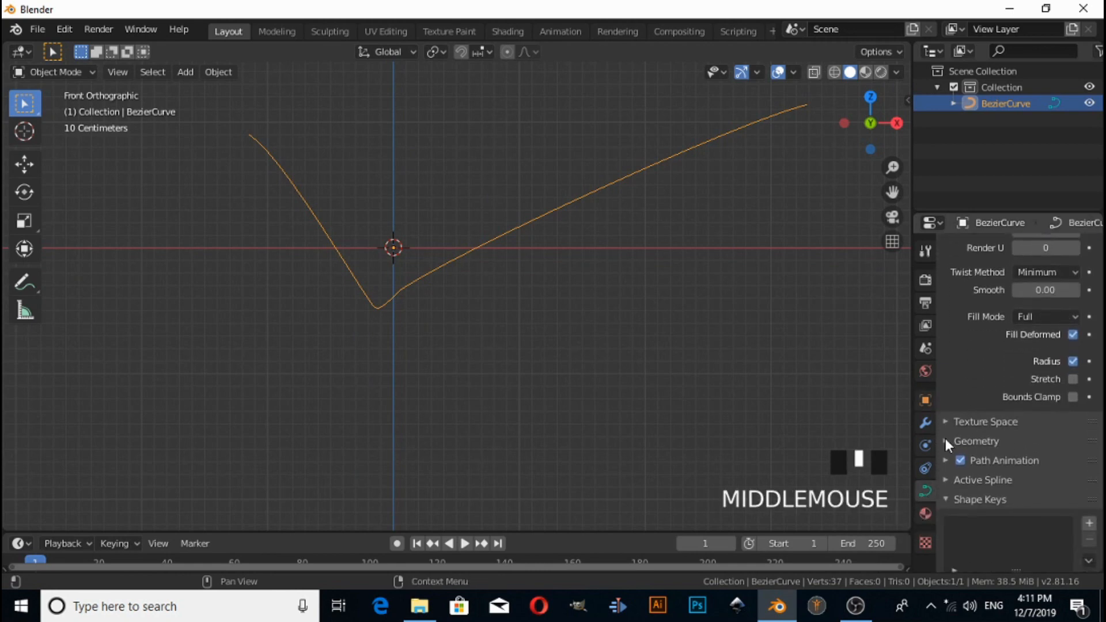
pyautogui.click(975, 441)
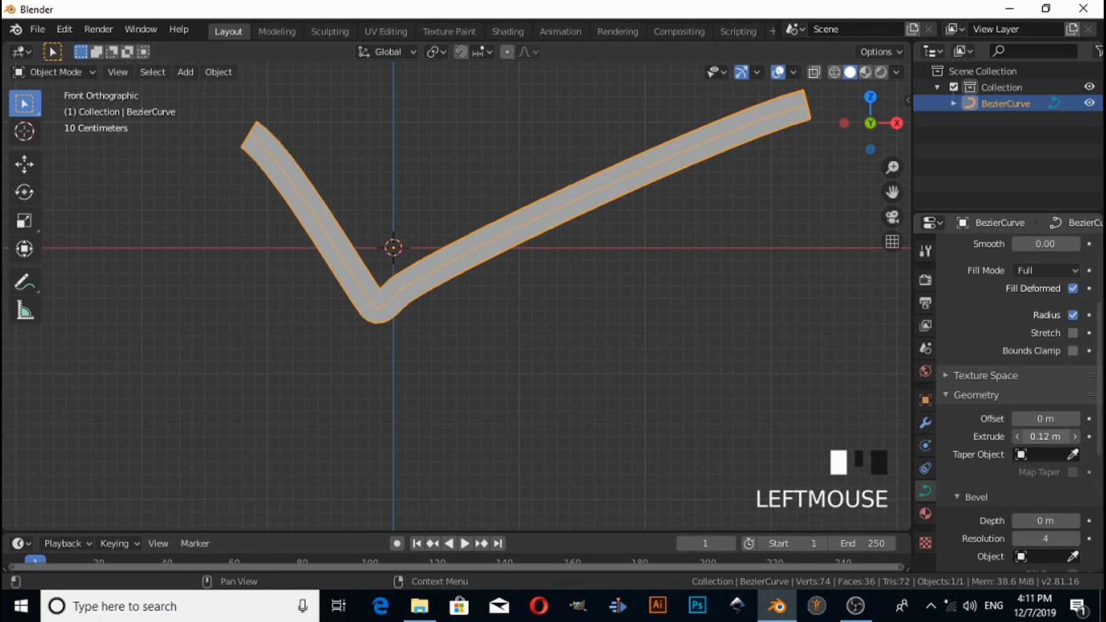
pyautogui.moveTo(494, 282); pyautogui.dragTo(392, 325)
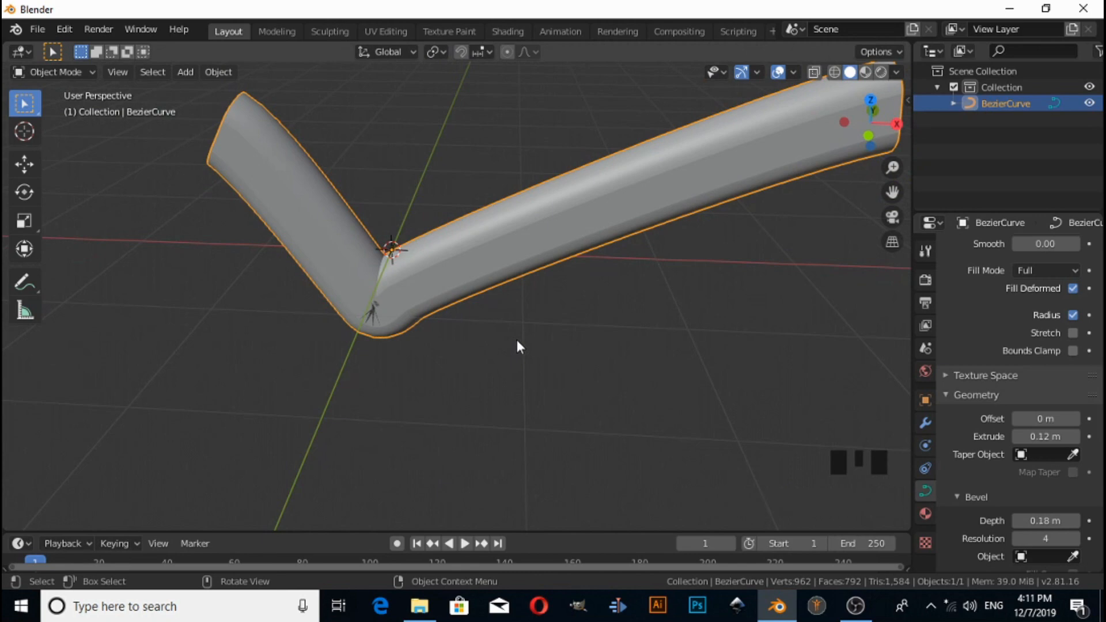
pyautogui.moveTo(238, 215)
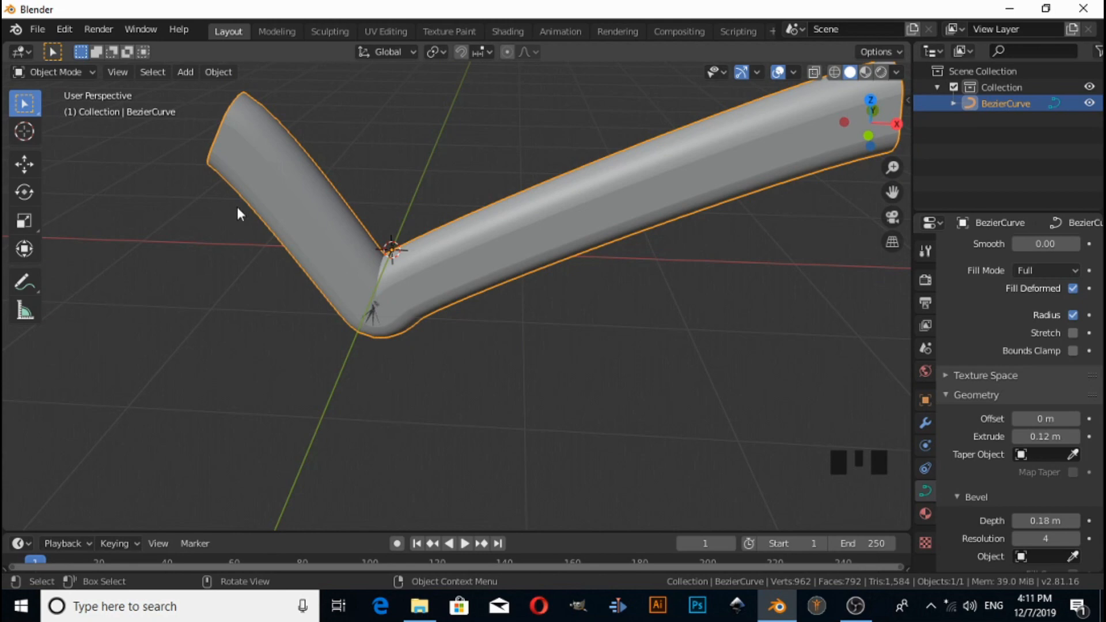
# - Add a 2 m by 2 m Rectangle curve to the scene
pyautogui.click(184, 72)
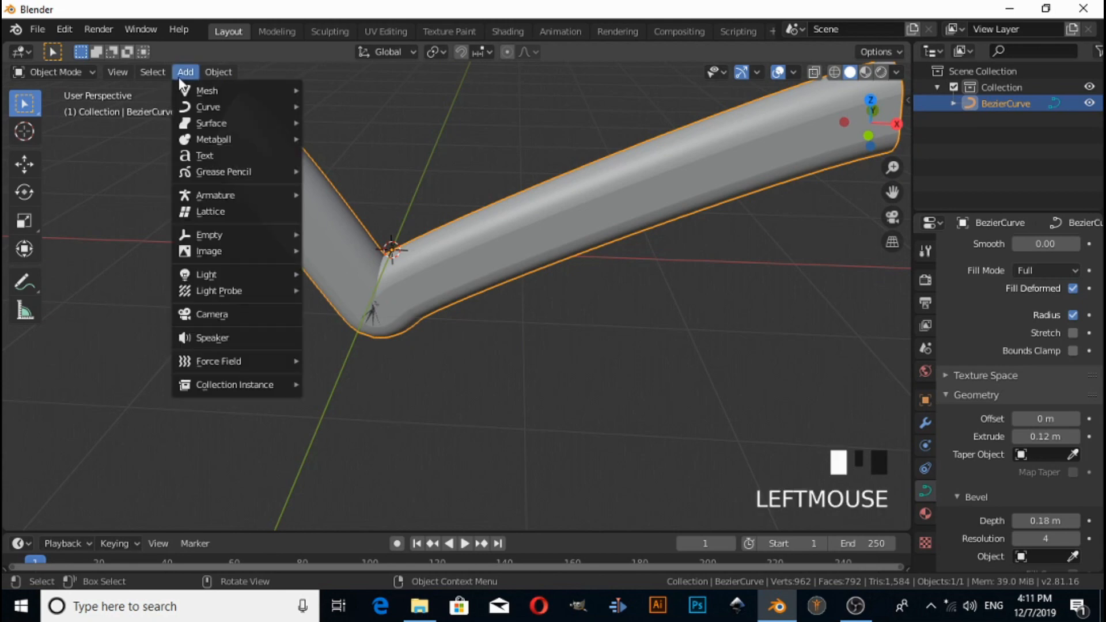
pyautogui.moveTo(208, 106)
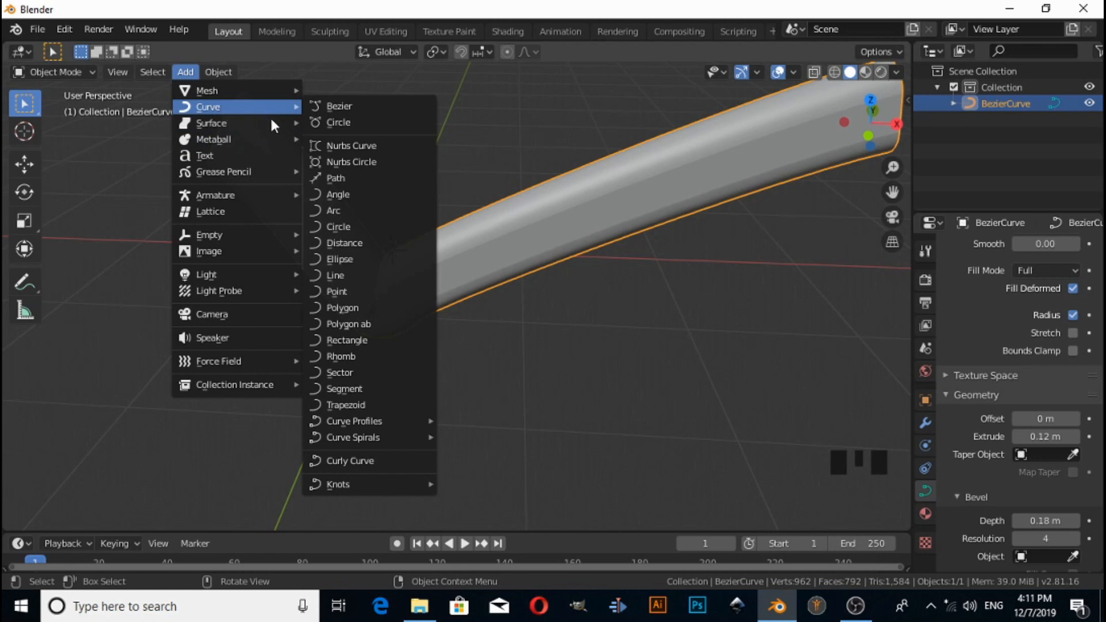
pyautogui.moveTo(354, 372)
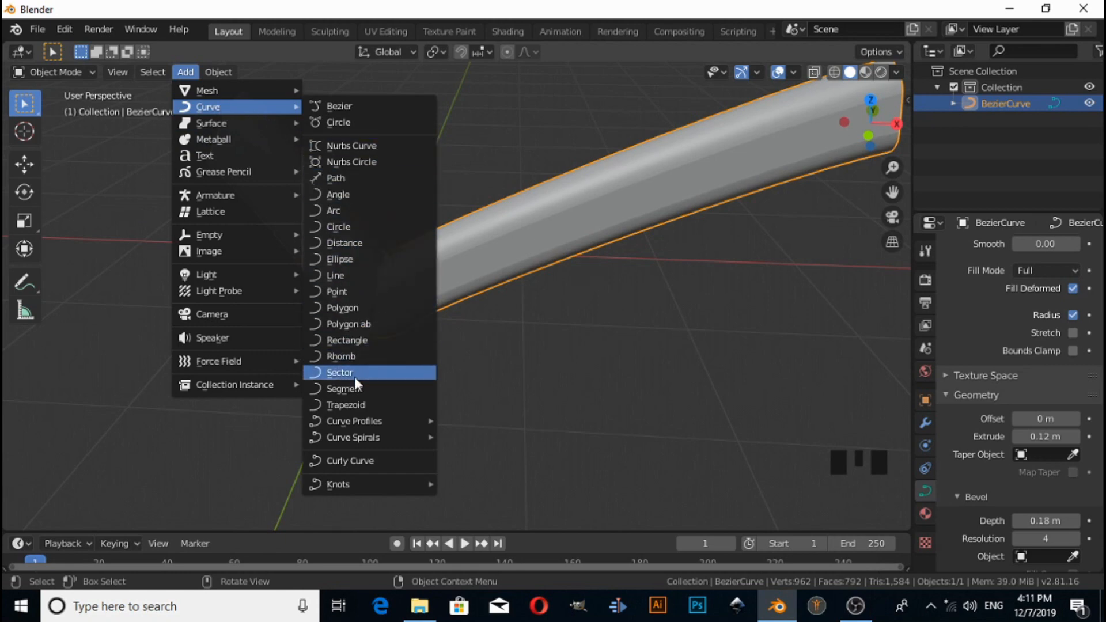
pyautogui.moveTo(359, 388)
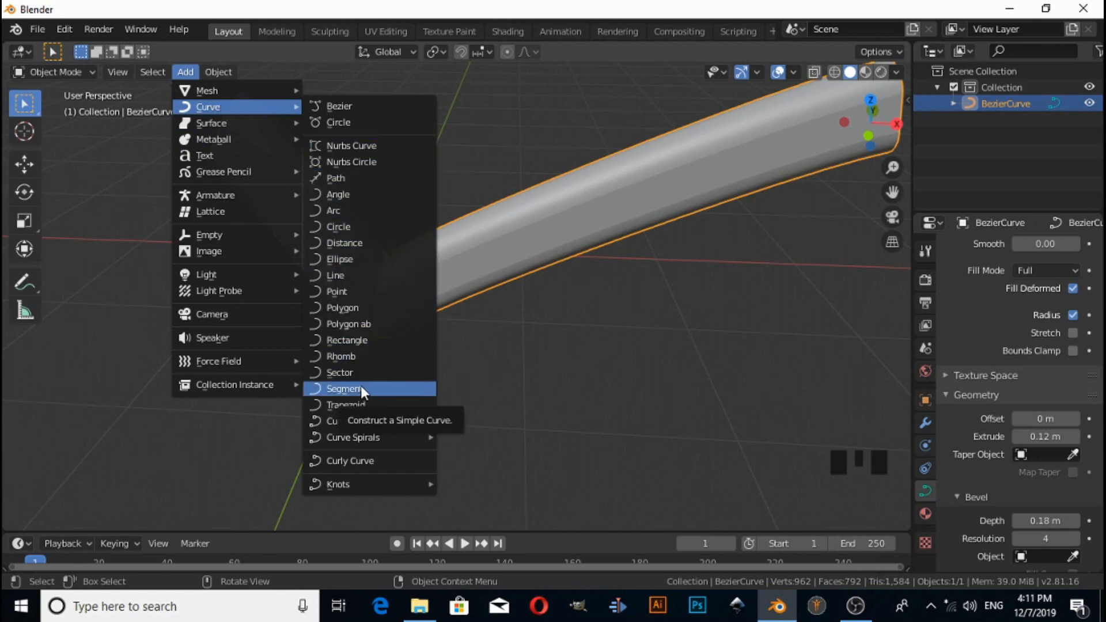
pyautogui.moveTo(359, 339)
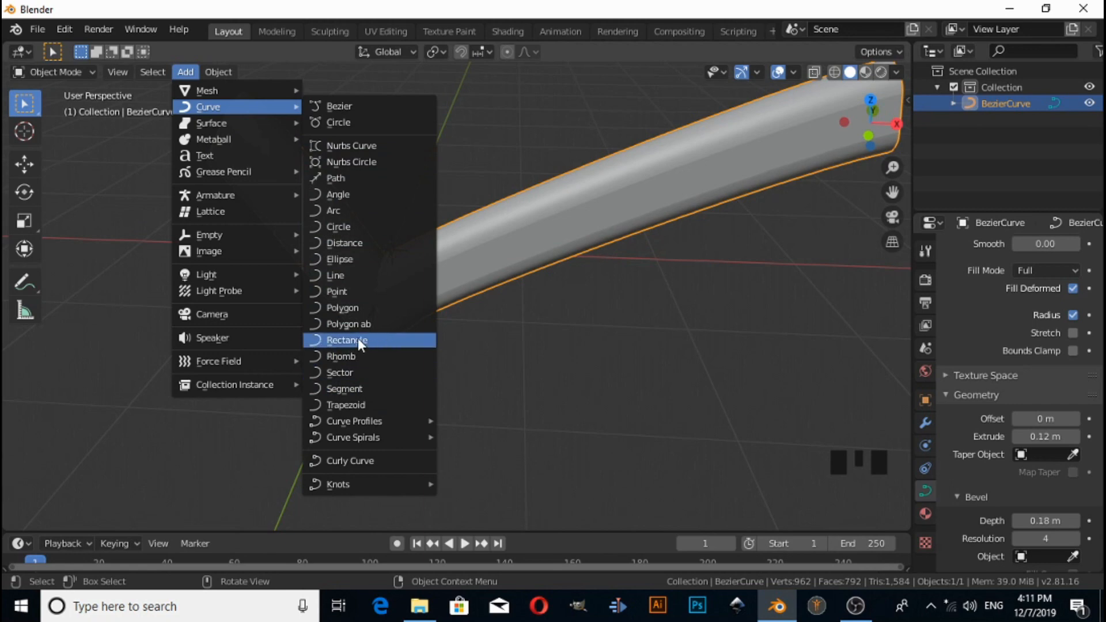
pyautogui.click(346, 339)
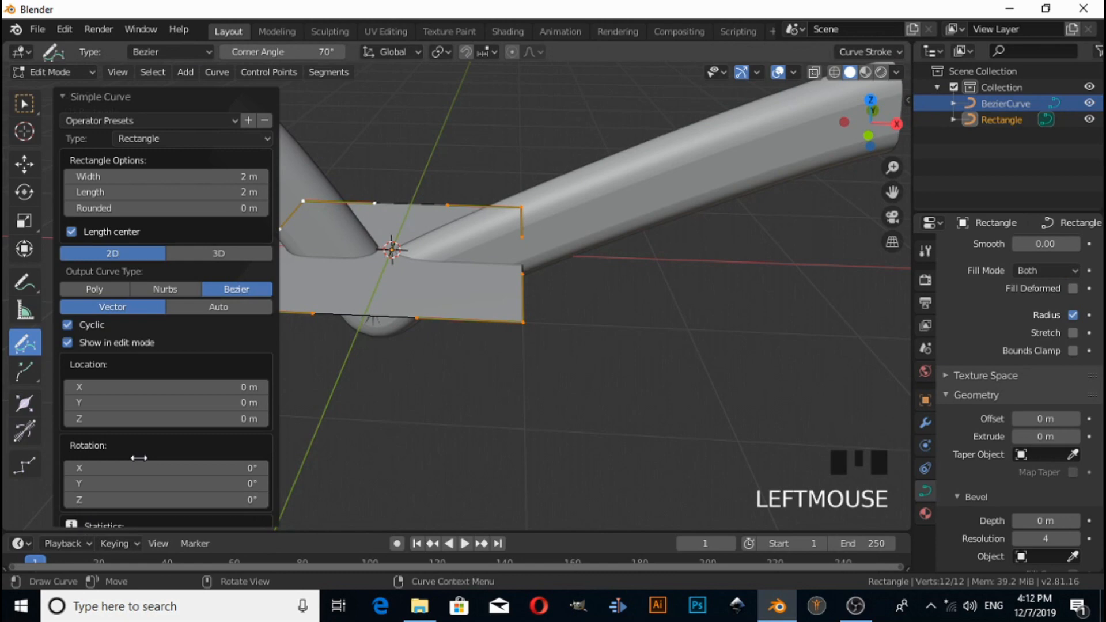
pyautogui.click(217, 254)
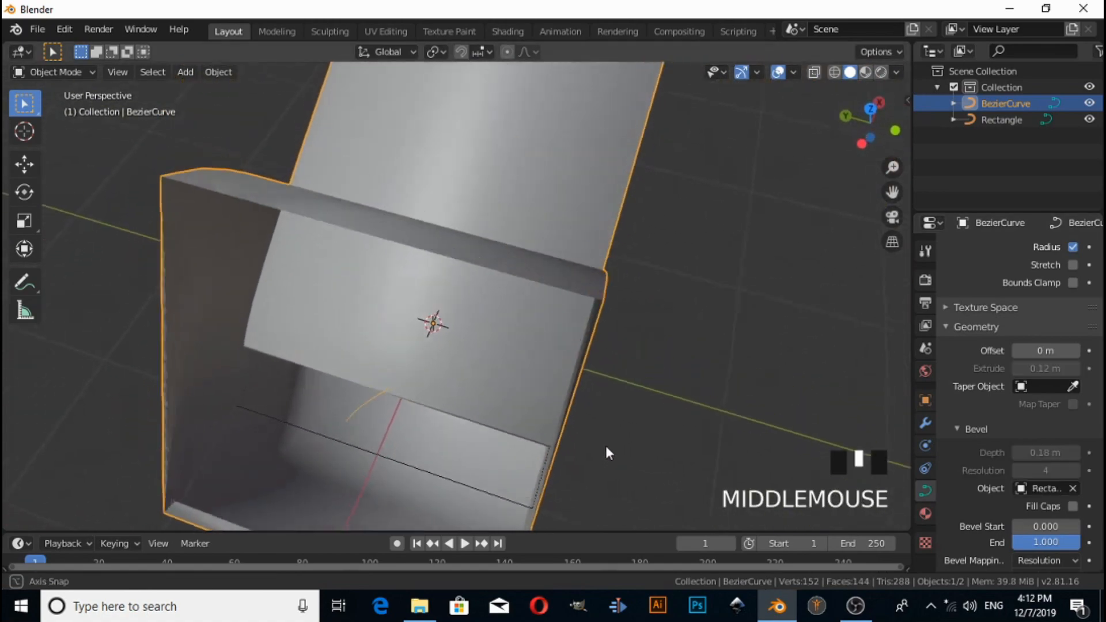
# - Inspect the oversized square-profiled tube and select the Rectangle profile curve
pyautogui.moveTo(608, 451); pyautogui.dragTo(486, 406)
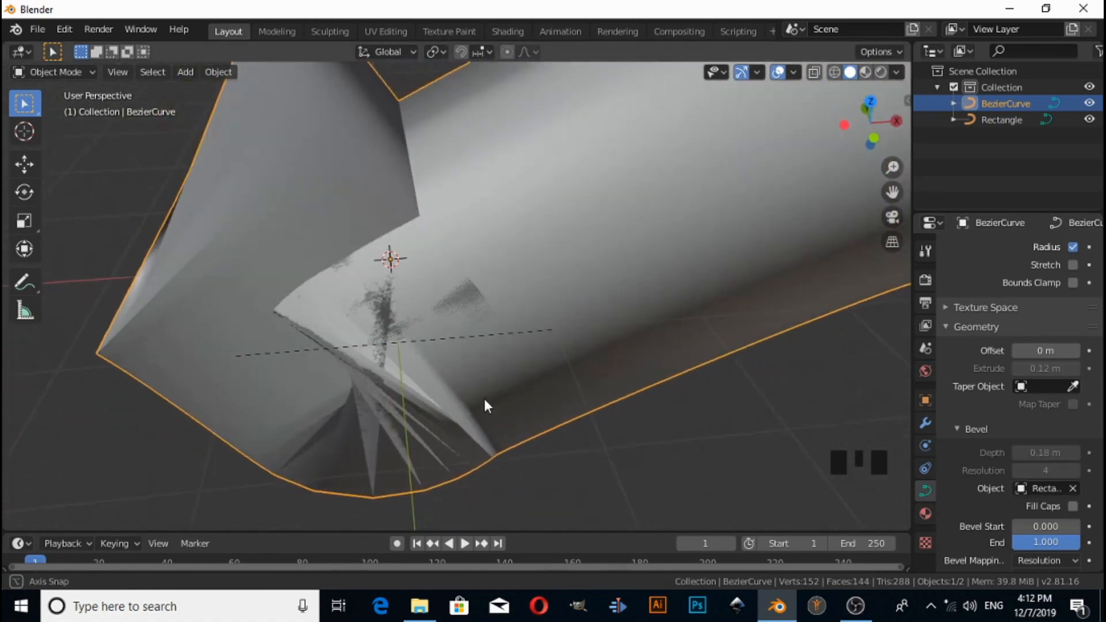
pyautogui.click(1001, 119)
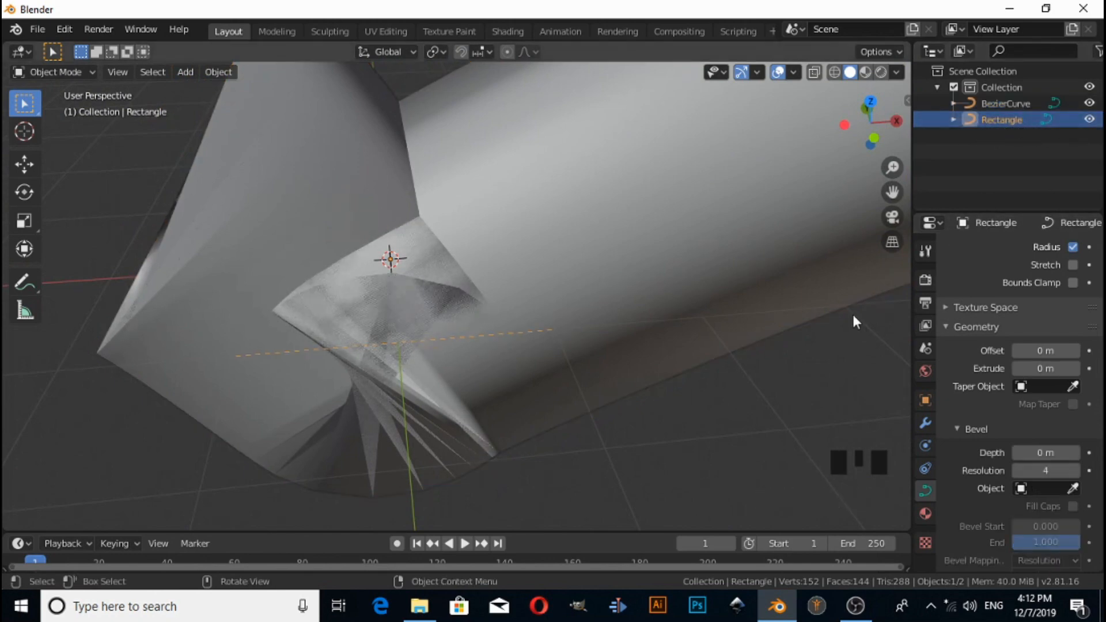
# - Shrink the Rectangle profile and shade the stroke flat, making a slim square-edged ribbon
pyautogui.press('s')
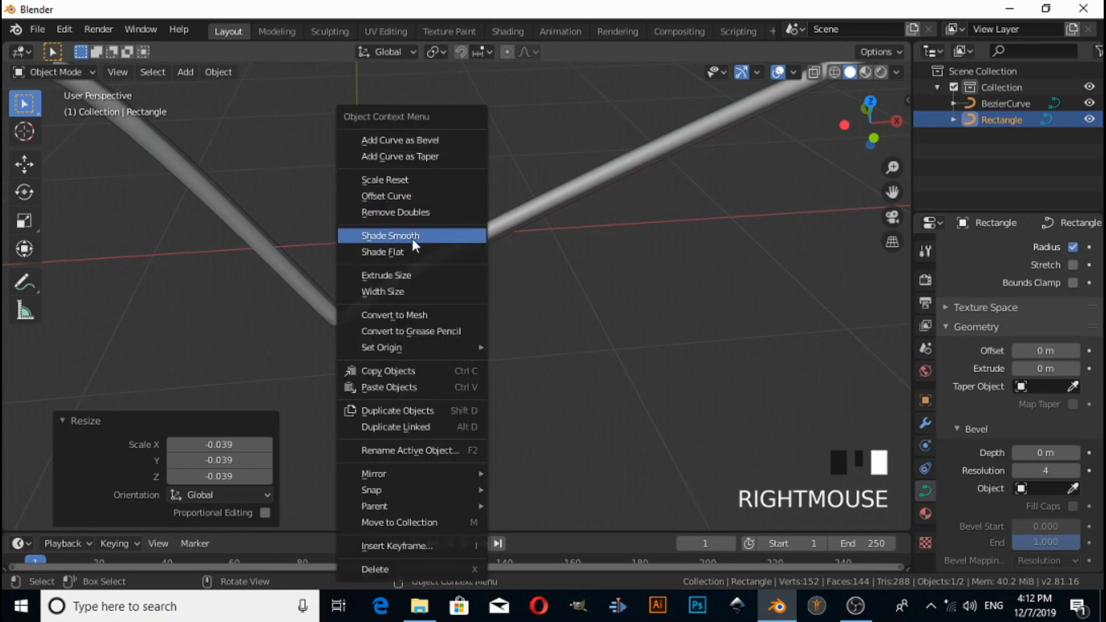
pyautogui.moveTo(383, 252)
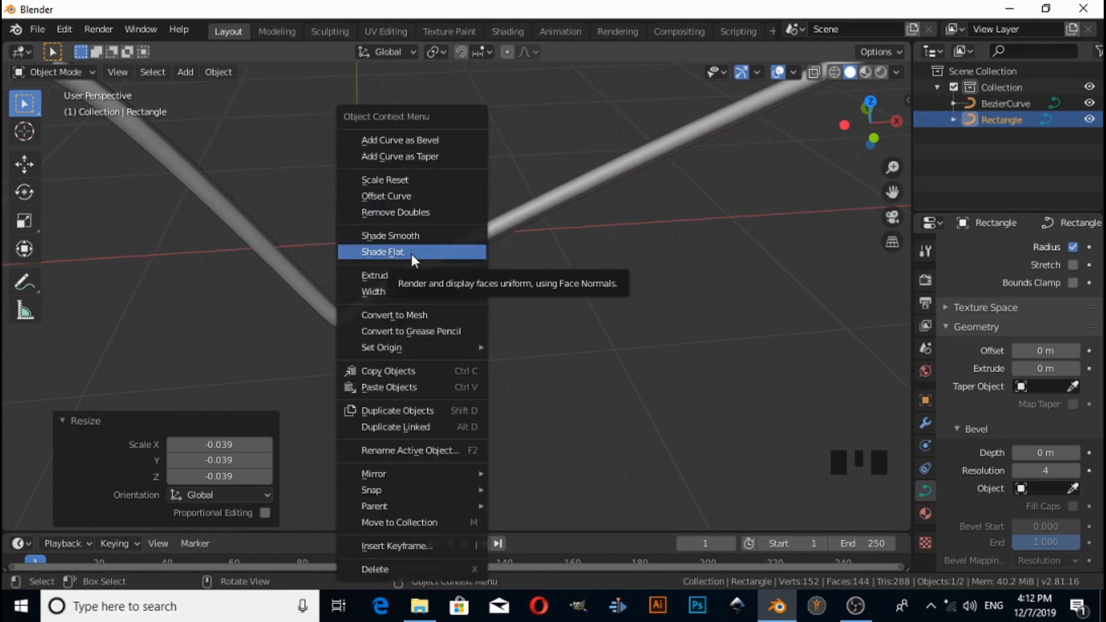
pyautogui.click(452, 268)
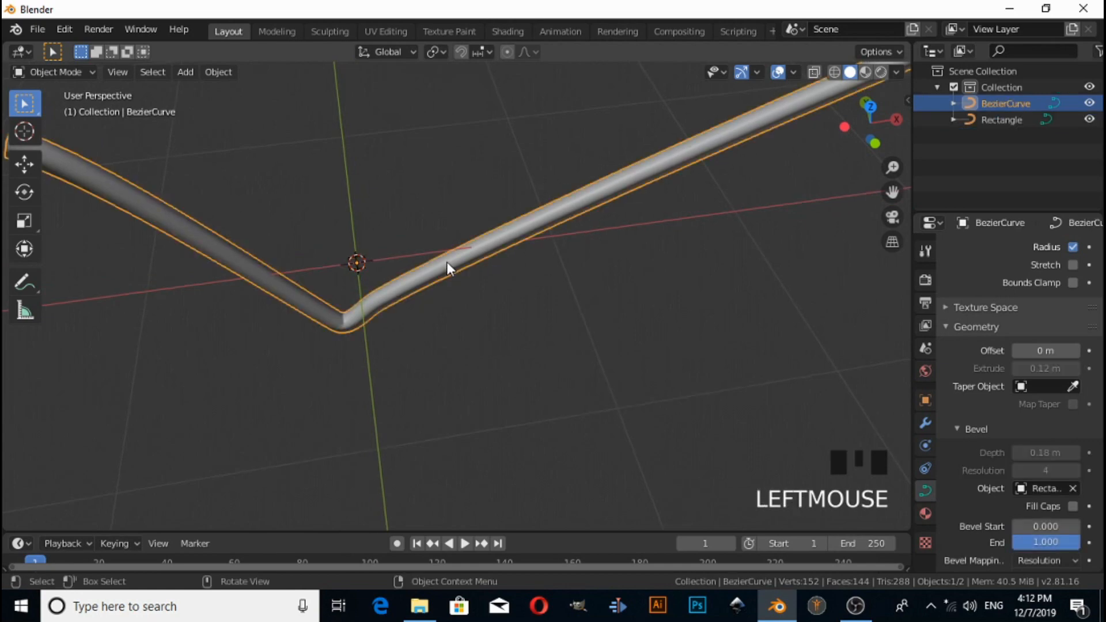
pyautogui.rightClick(448, 261)
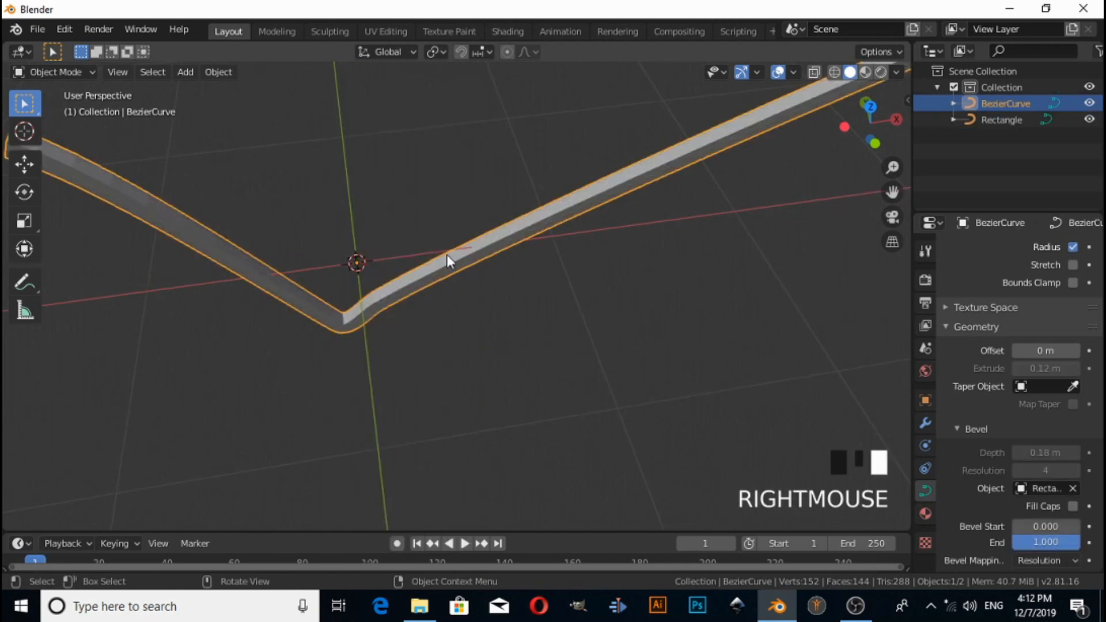
pyautogui.moveTo(452, 261); pyautogui.dragTo(515, 303)
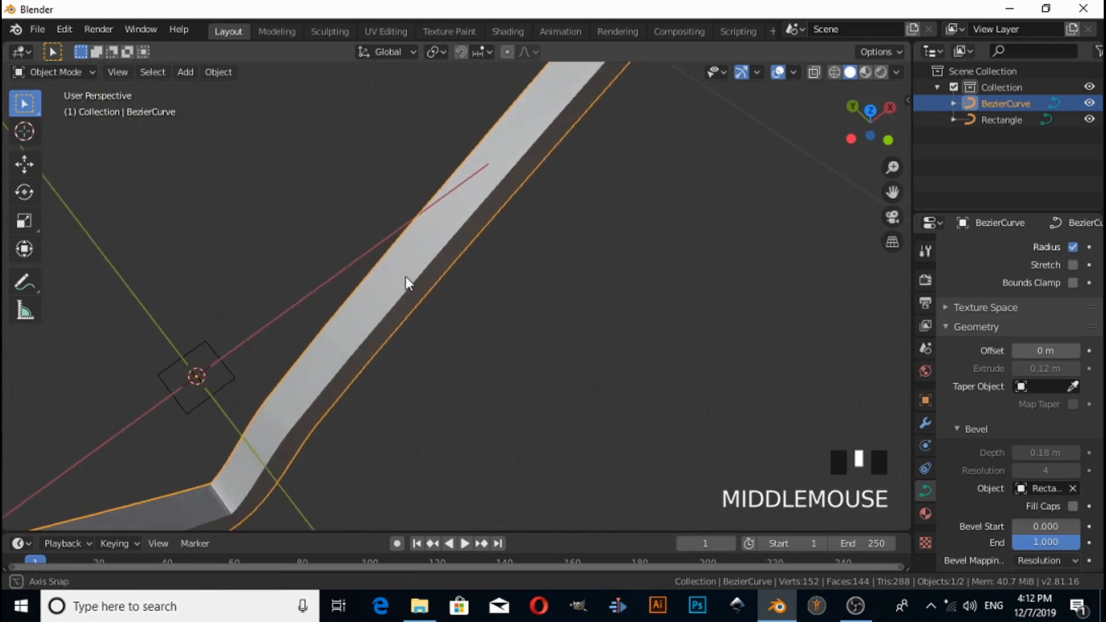
pyautogui.moveTo(423, 282); pyautogui.dragTo(331, 435)
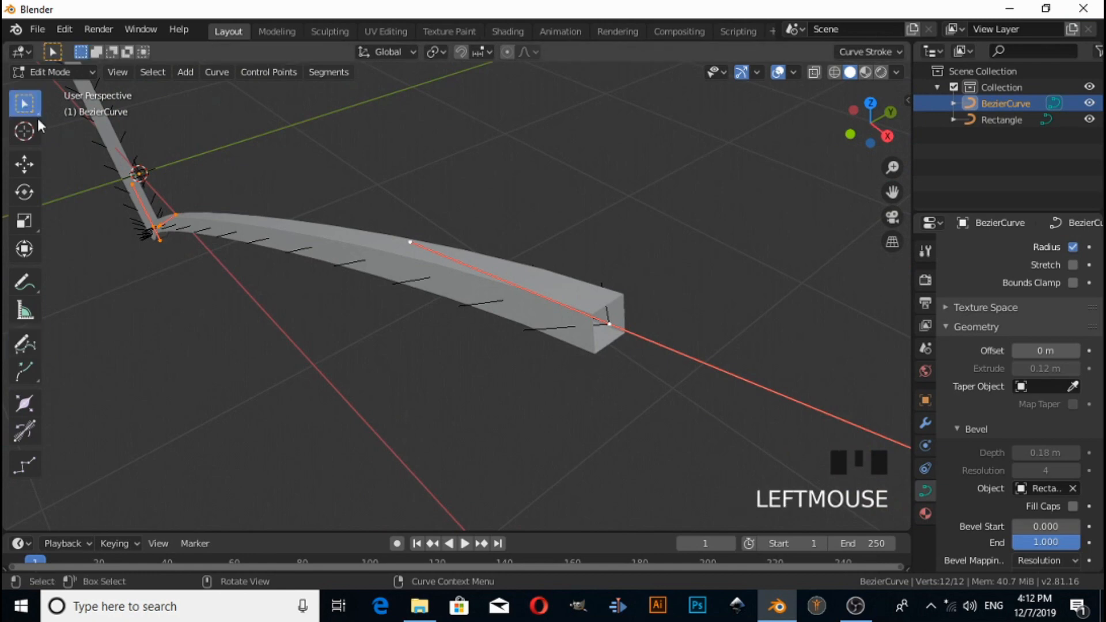
pyautogui.moveTo(596, 350)
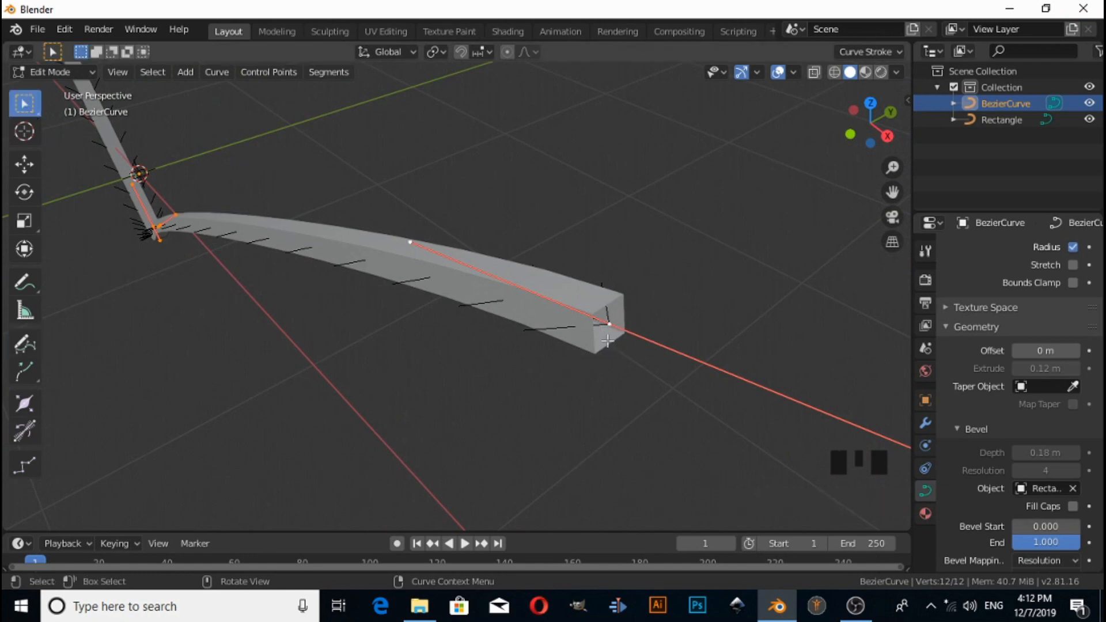
# - Shrink the end point's radius so the stroke tapers to a thin tip, then leave Edit Mode
pyautogui.click(607, 341)
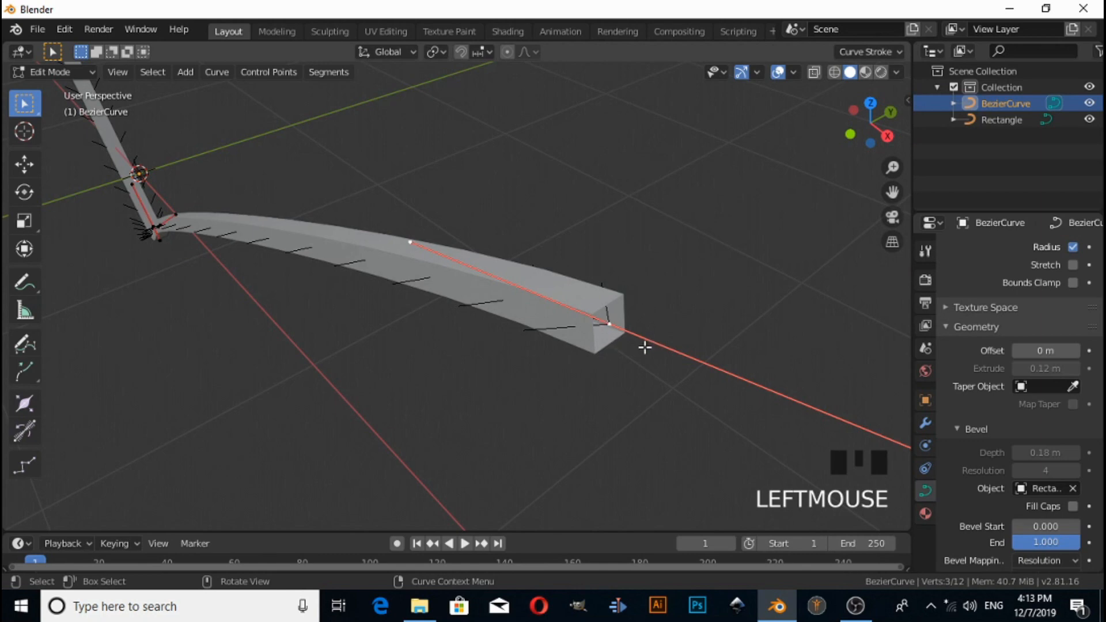
pyautogui.rightClick(644, 347)
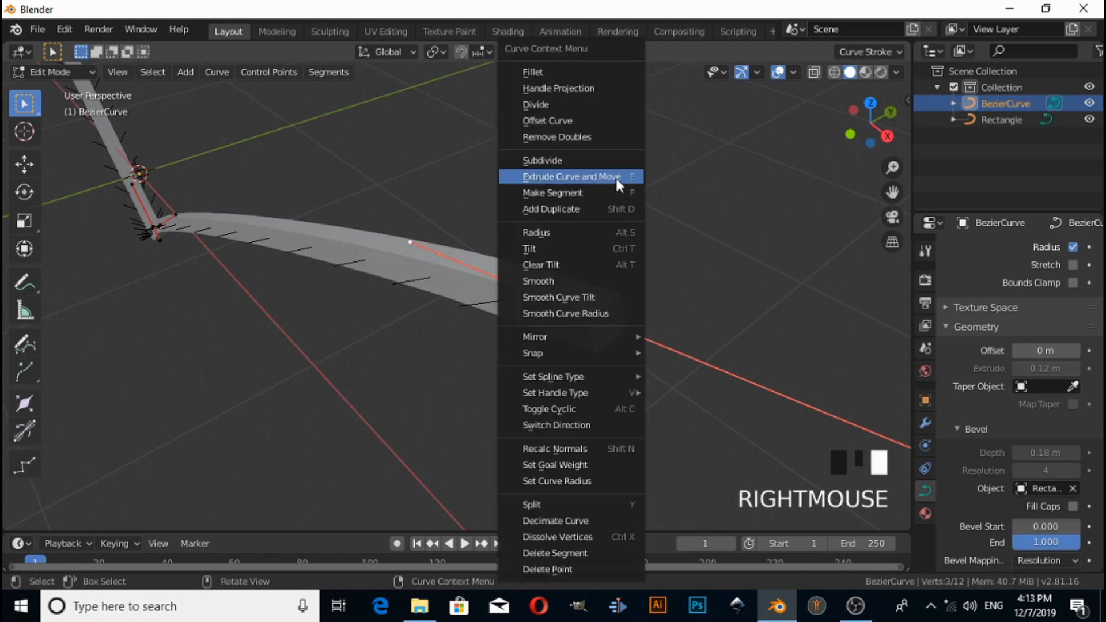
pyautogui.click(570, 176)
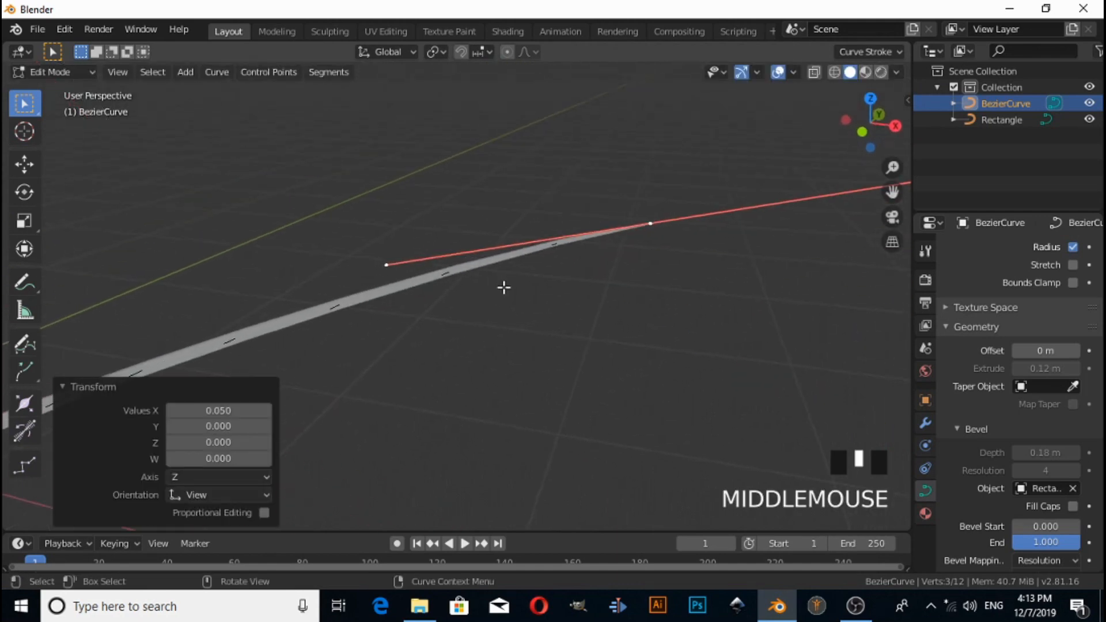
pyautogui.moveTo(504, 288); pyautogui.dragTo(845, 139)
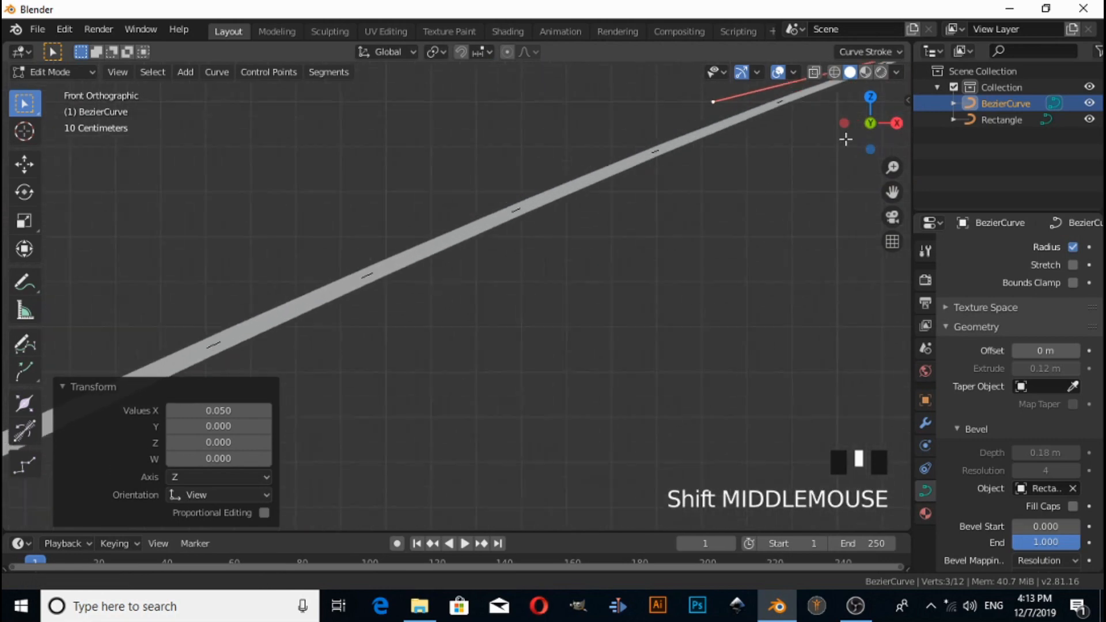
pyautogui.press('Tab')
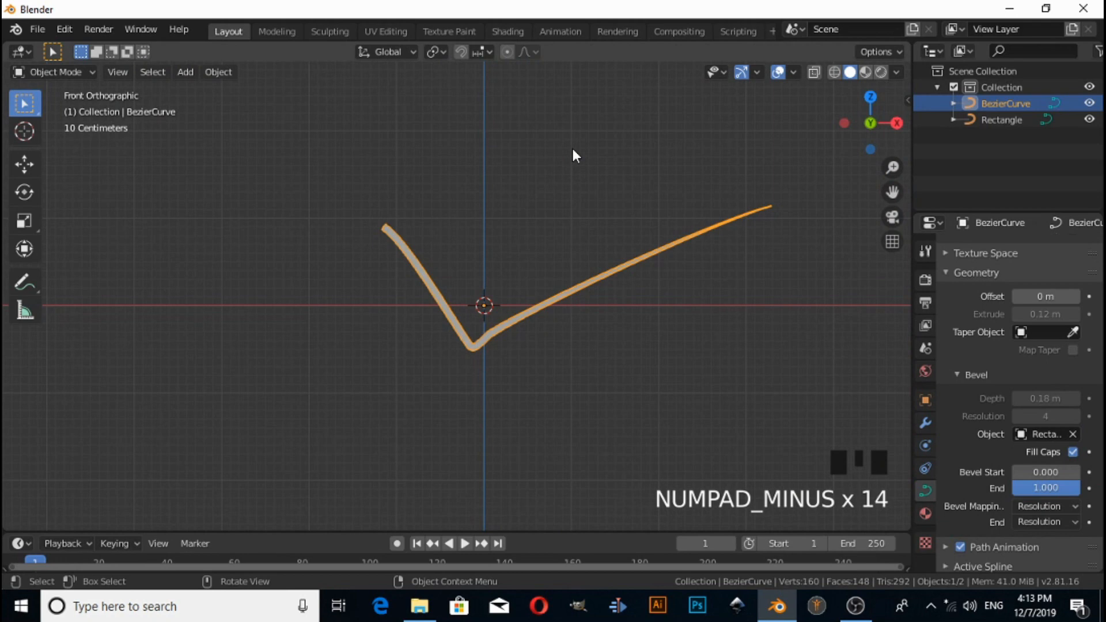
# - Adjust the curve's bevel End factor down to 0.000 so only a bare line remains
pyautogui.press('NUMPAD_MINUS')
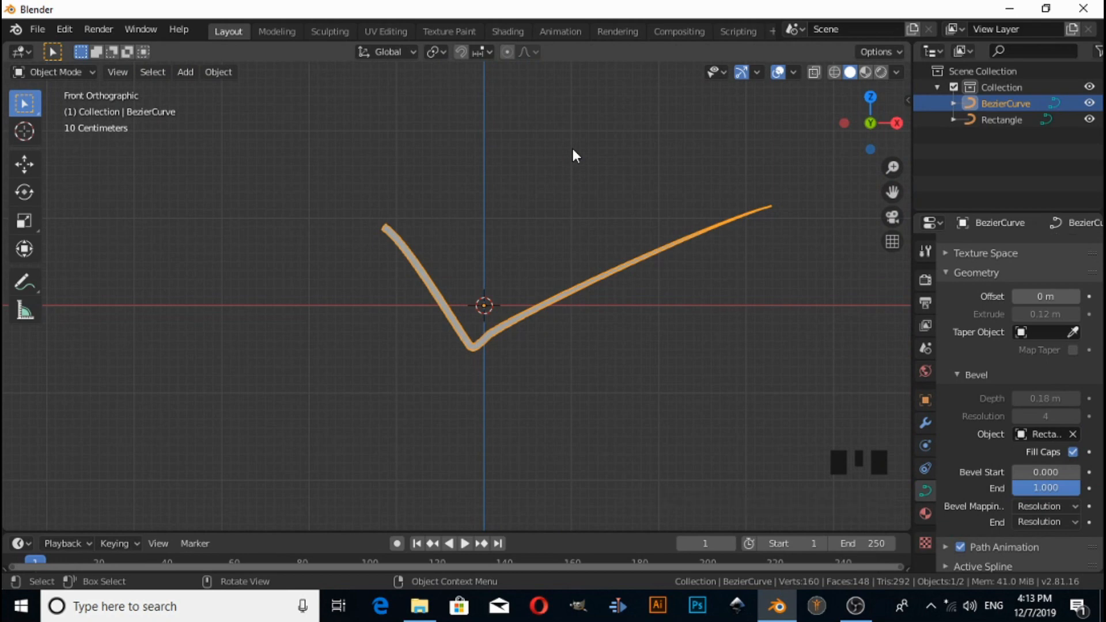
pyautogui.moveTo(684, 366)
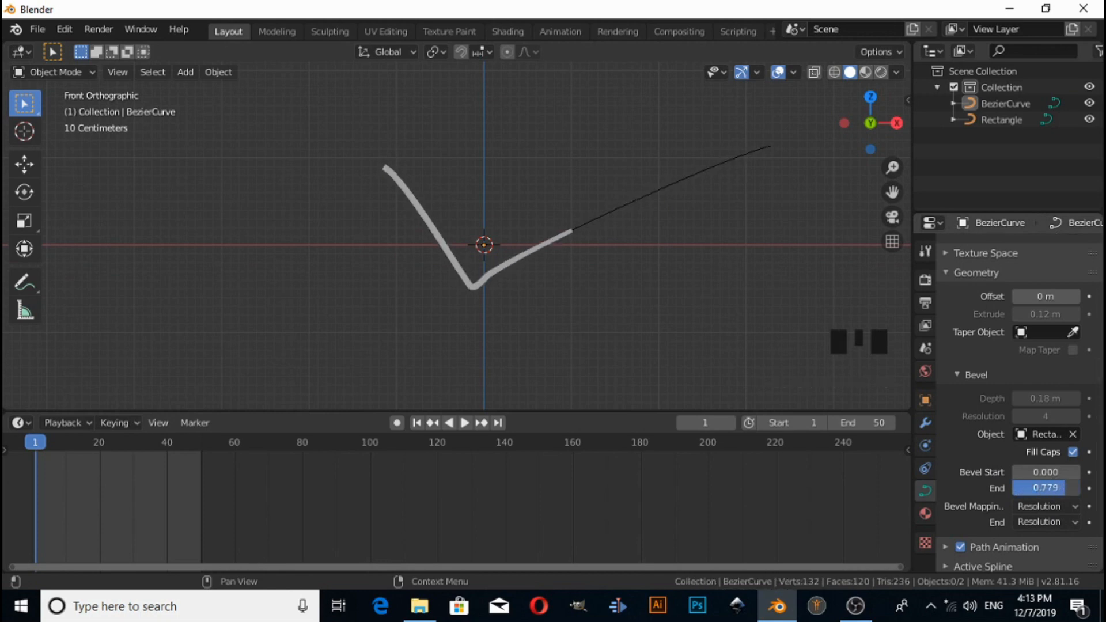
pyautogui.moveTo(1023, 487); pyautogui.dragTo(1064, 487)
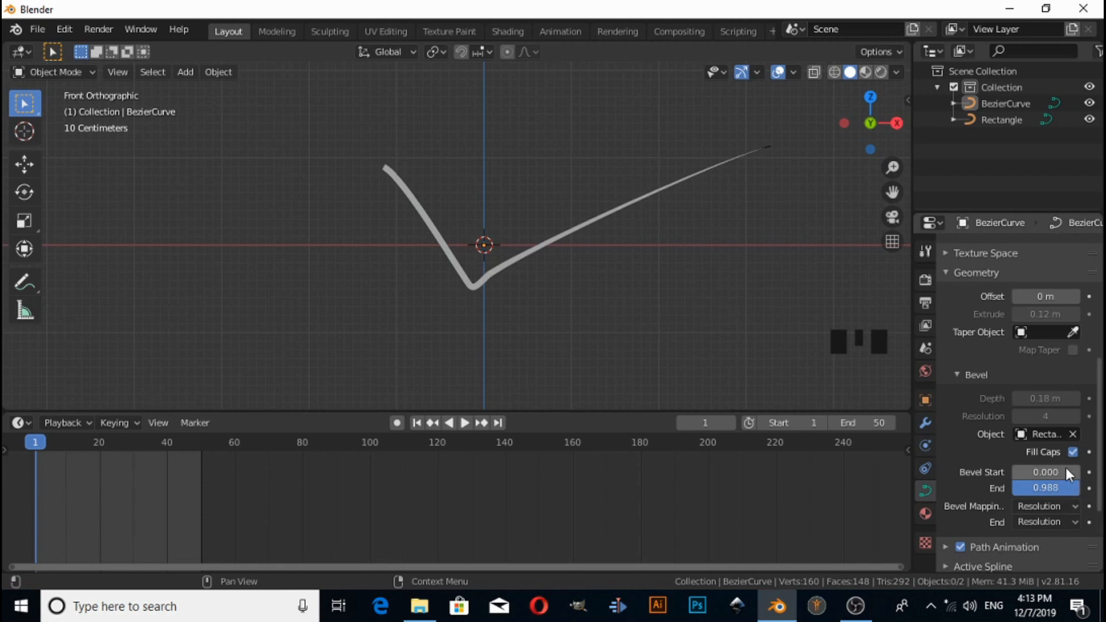
pyautogui.moveTo(1045, 472); pyautogui.dragTo(1051, 472)
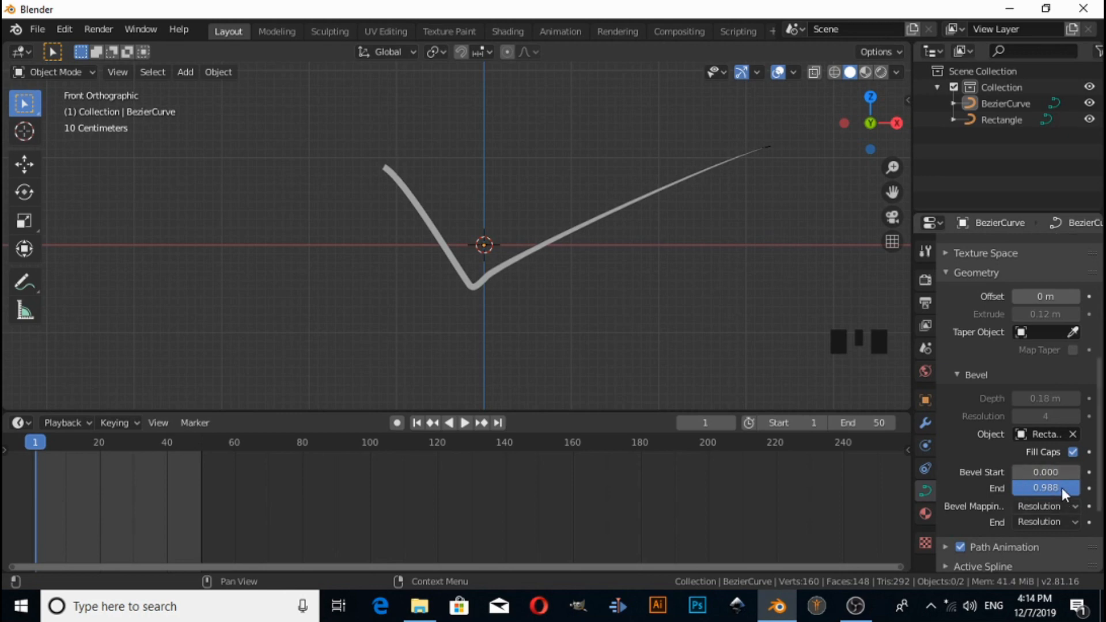
pyautogui.moveTo(1046, 487); pyautogui.dragTo(1046, 487)
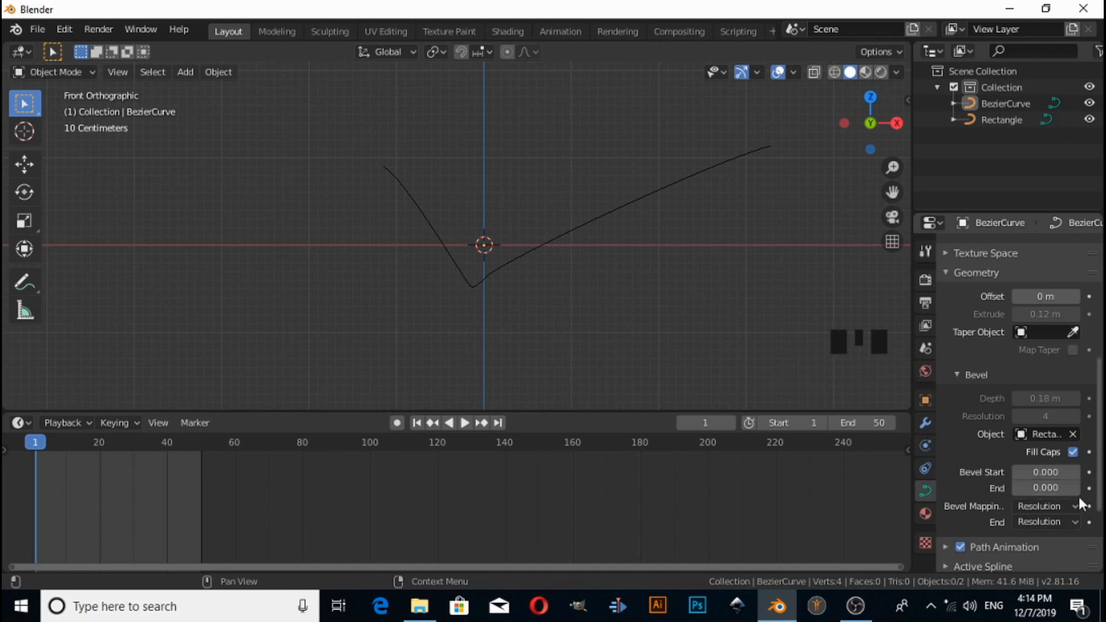
pyautogui.moveTo(1089, 487)
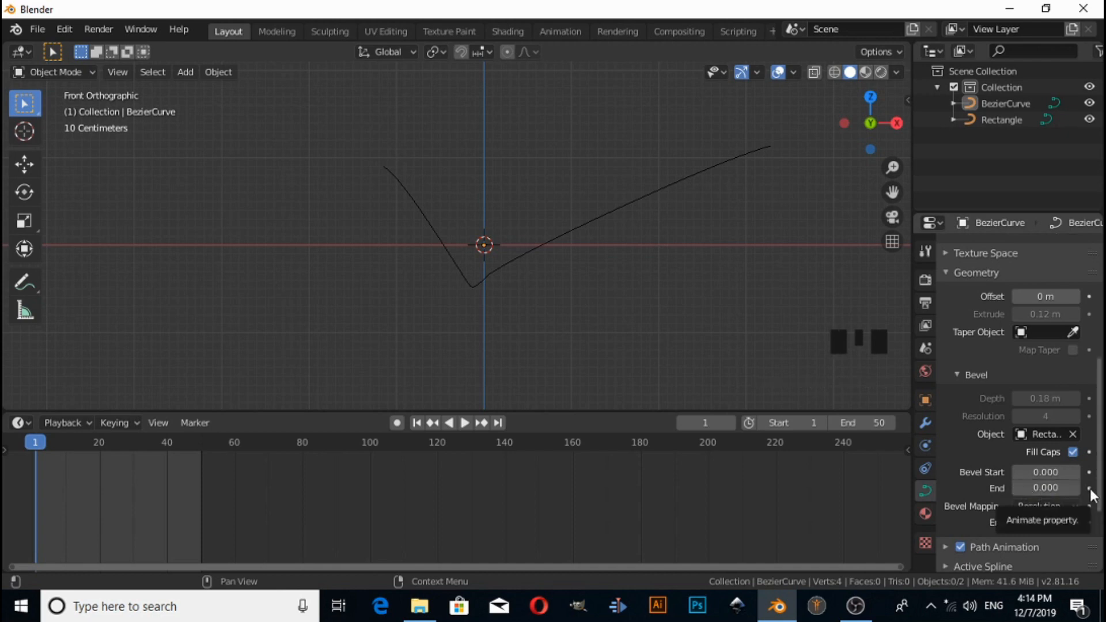
# - Keyframe bevel End at 0.000 on frame 1, then jump to frame 50 for the 1.000 key
pyautogui.rightClick(1046, 487)
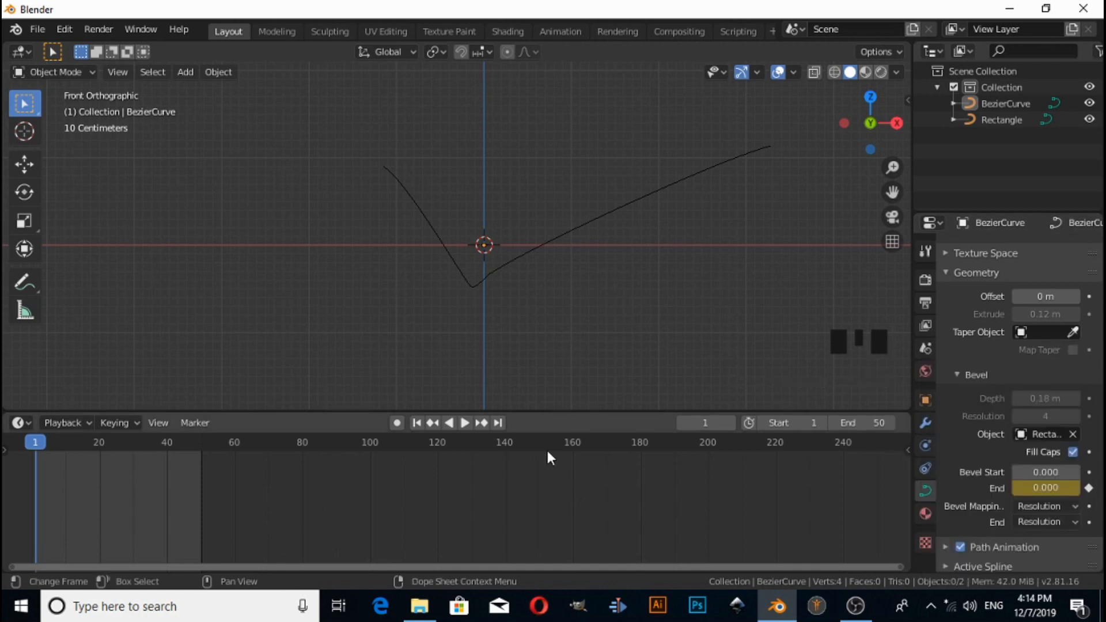
pyautogui.moveTo(497, 423)
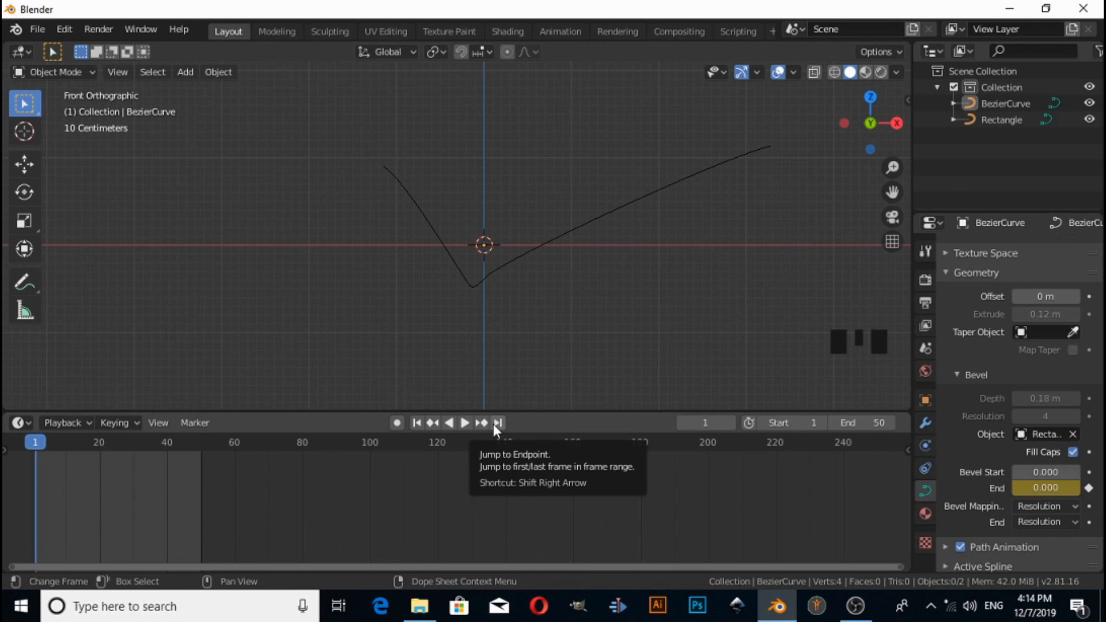
pyautogui.moveTo(501, 433)
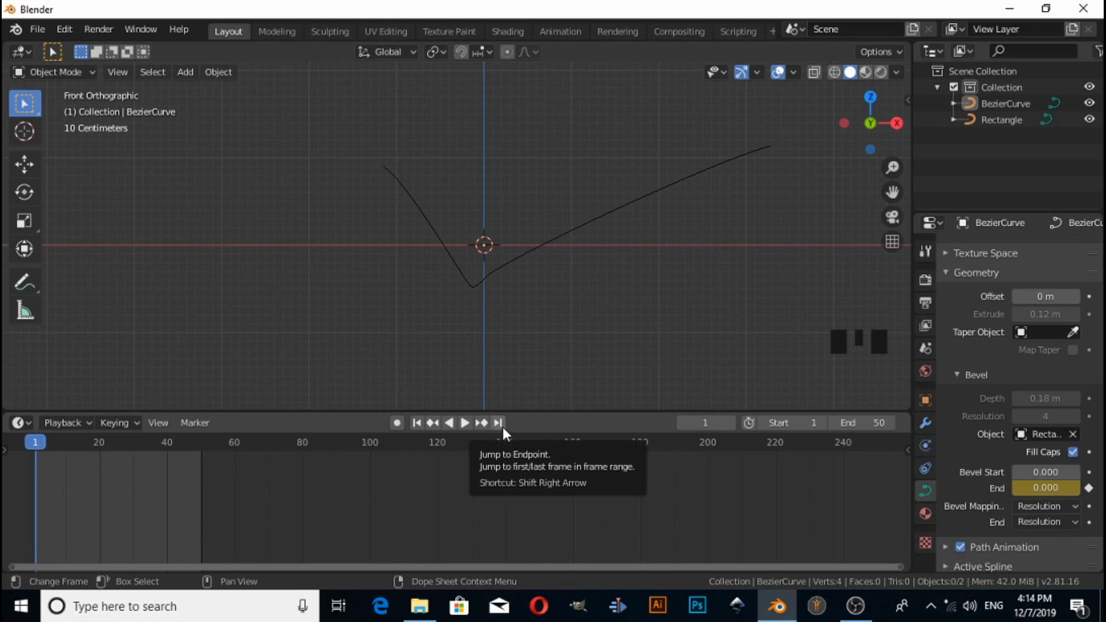
pyautogui.click(498, 423)
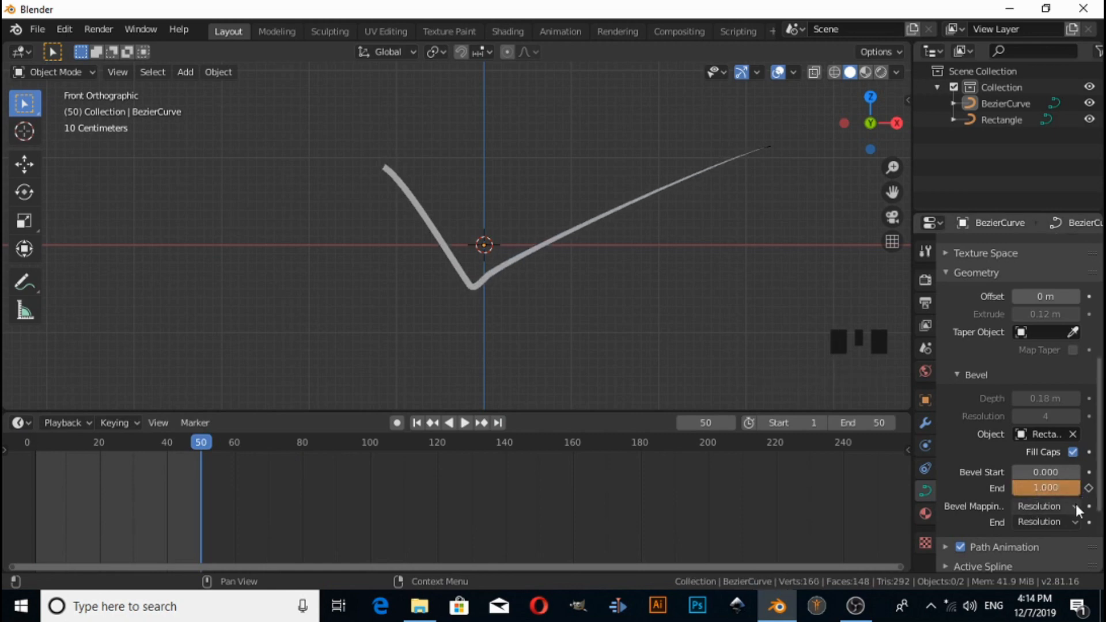
pyautogui.moveTo(1090, 487)
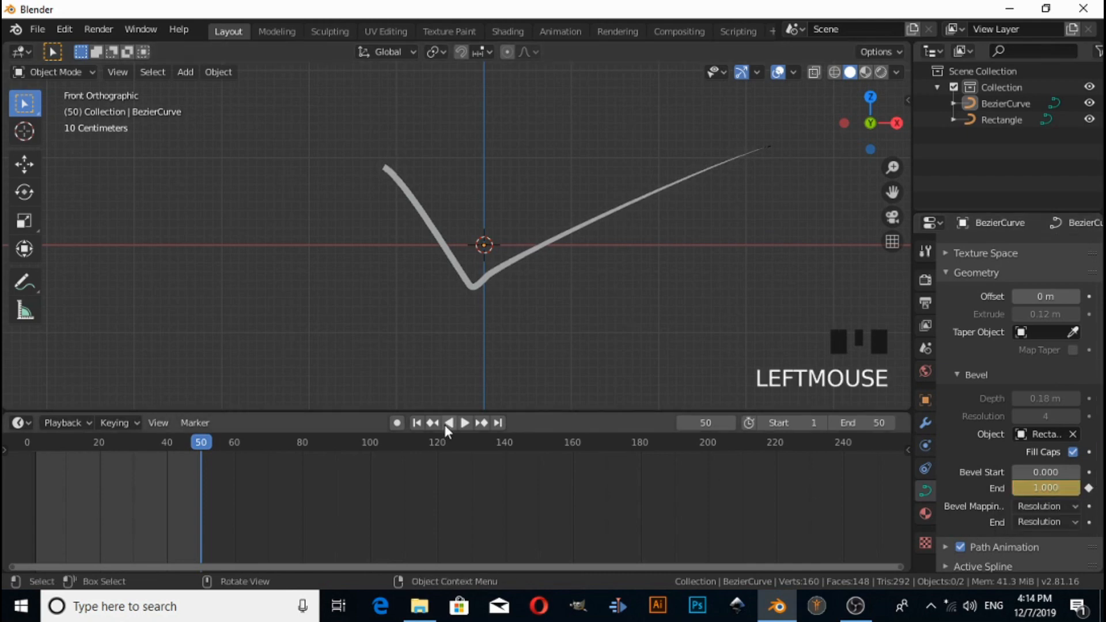
# - Play the draw-on animation from frame 1 to check the eased timing
pyautogui.click(417, 422)
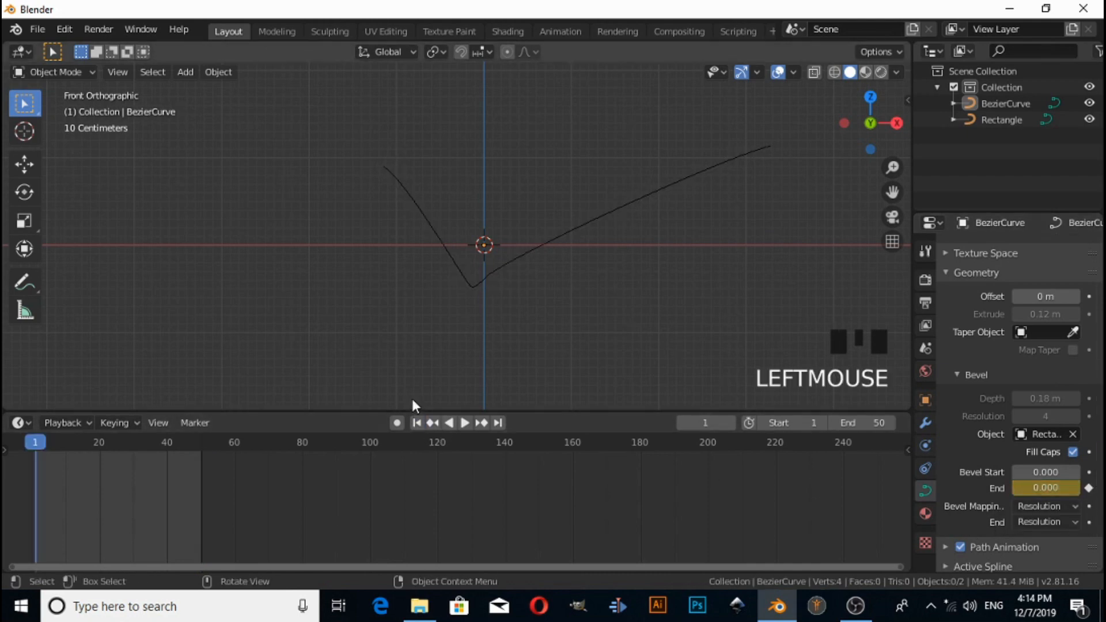
pyautogui.press('space')
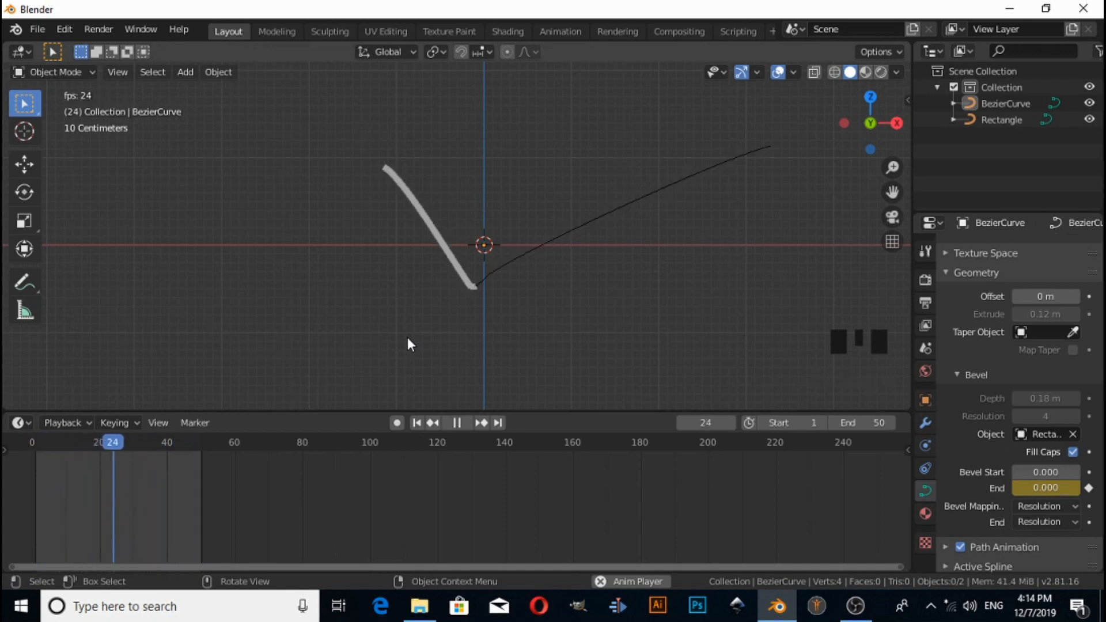
pyautogui.press('space')
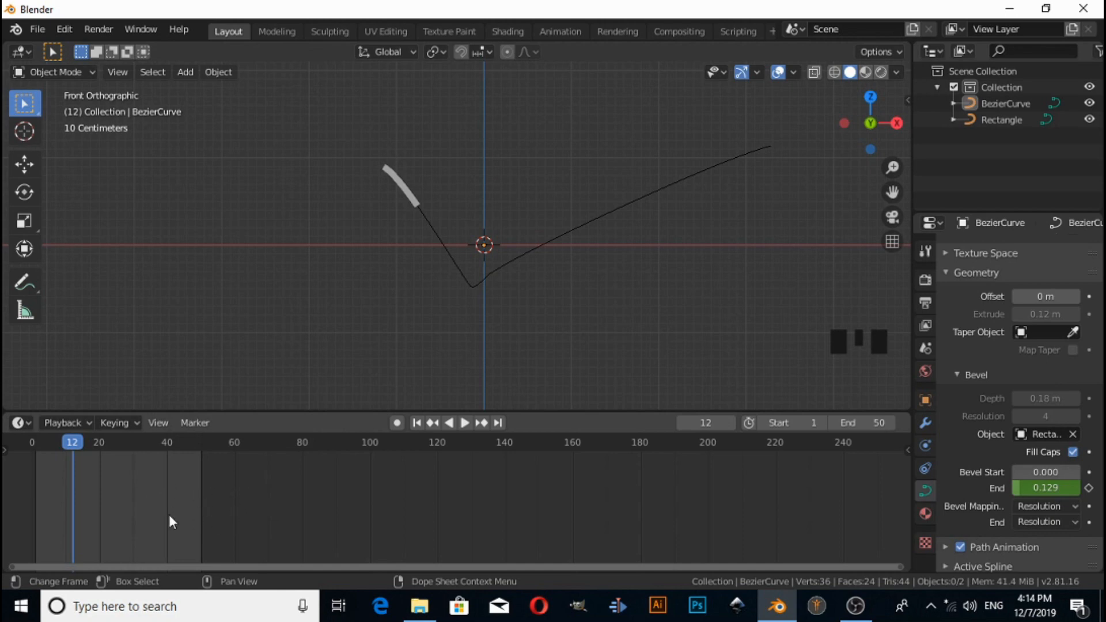
pyautogui.moveTo(200, 508)
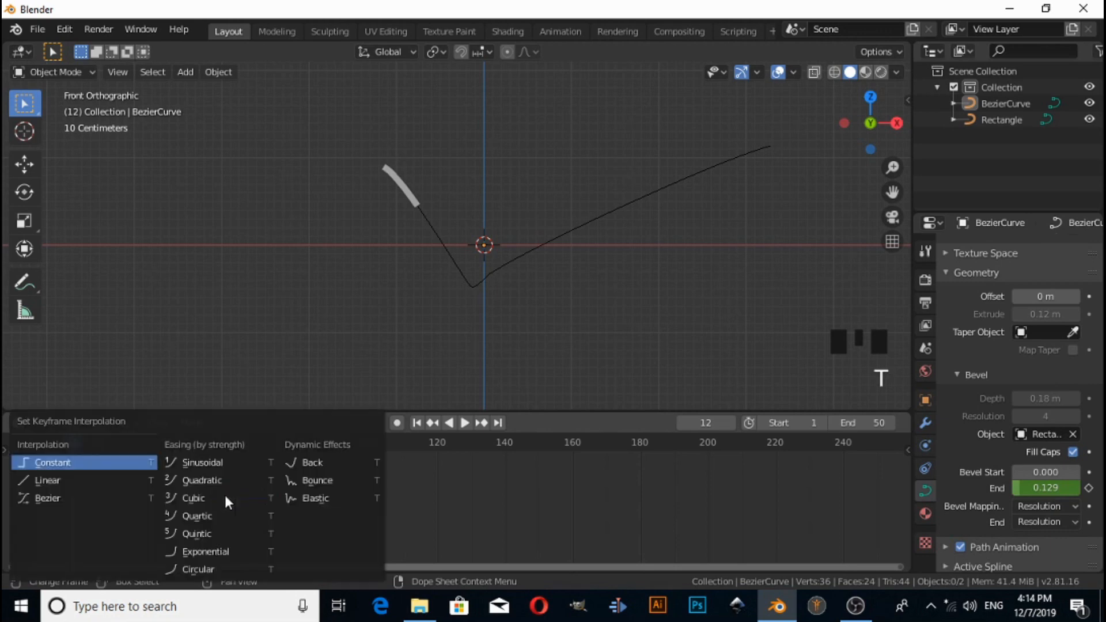
pyautogui.moveTo(48, 480)
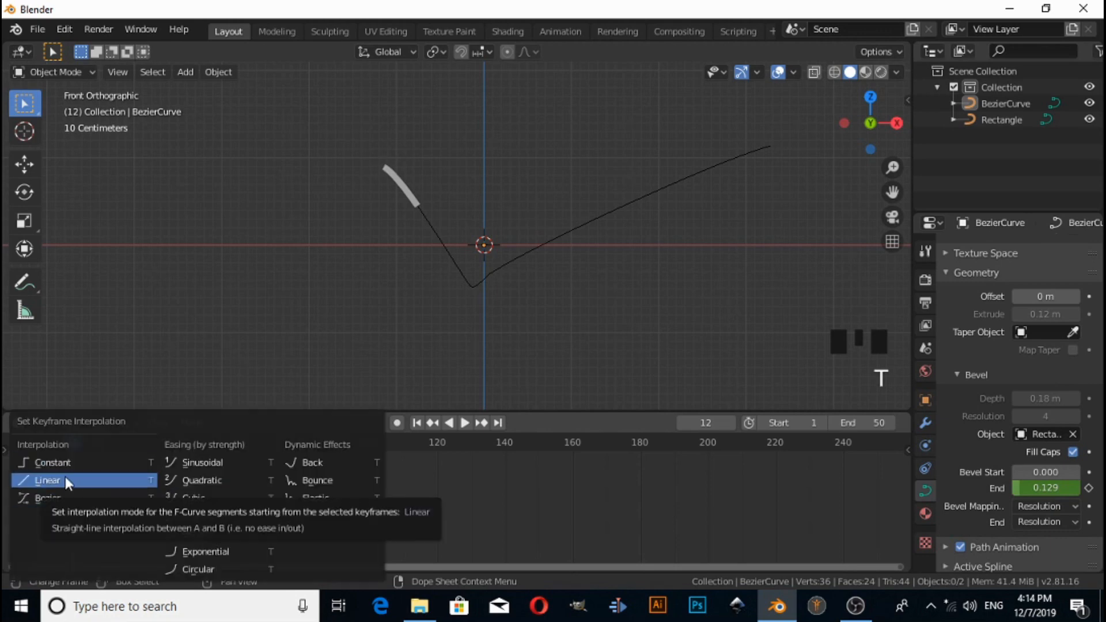
# - Switch the bevel-end keyframes to Linear interpolation and replay at a steady pace
pyautogui.click(48, 479)
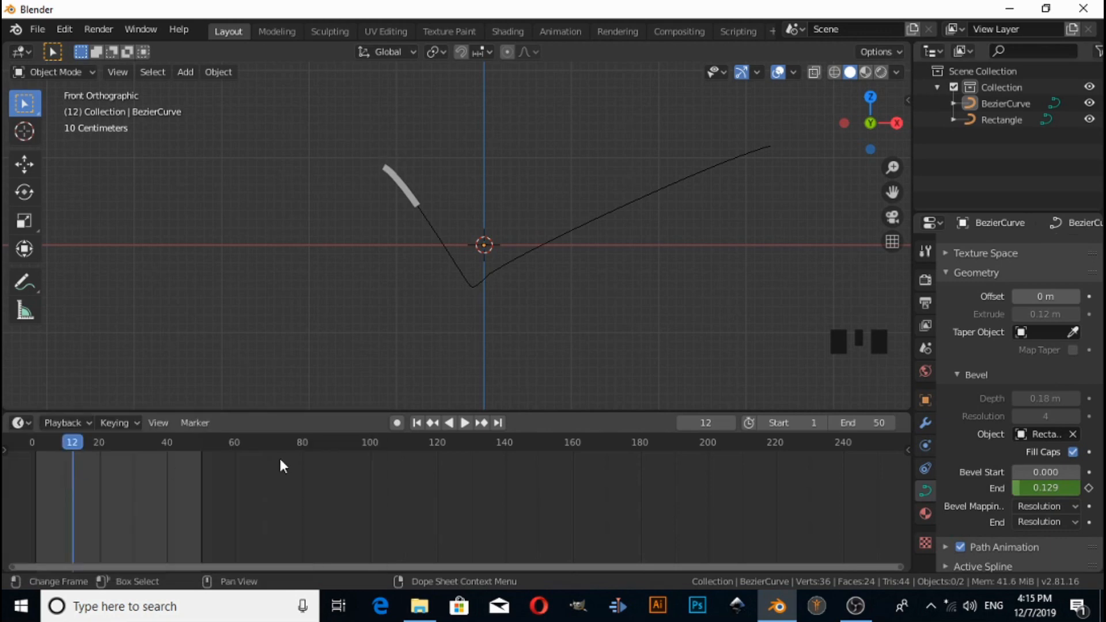
pyautogui.press('space')
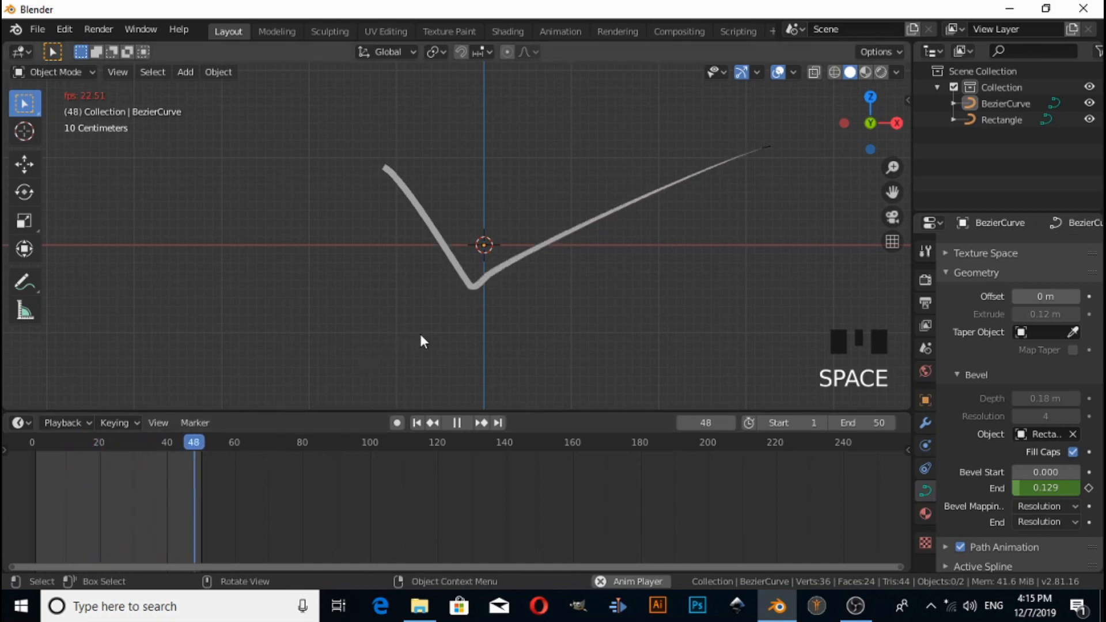
pyautogui.moveTo(423, 341); pyautogui.dragTo(451, 395)
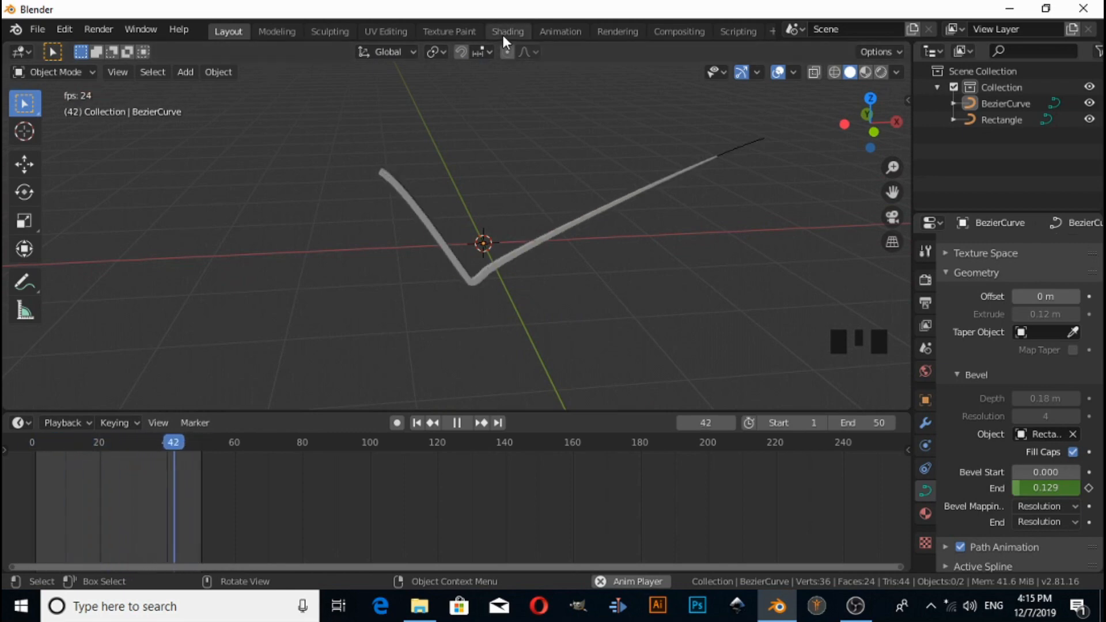
# - In the Shading workspace with Rendered preview, enable Bloom and create Material.001 for the curve
pyautogui.click(506, 31)
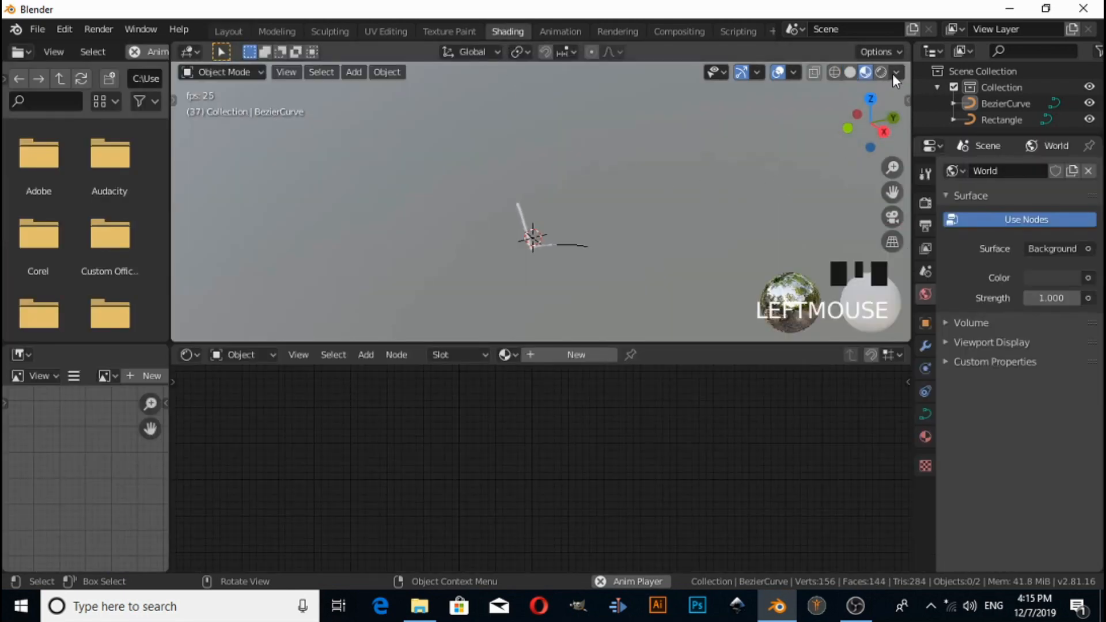
pyautogui.click(896, 72)
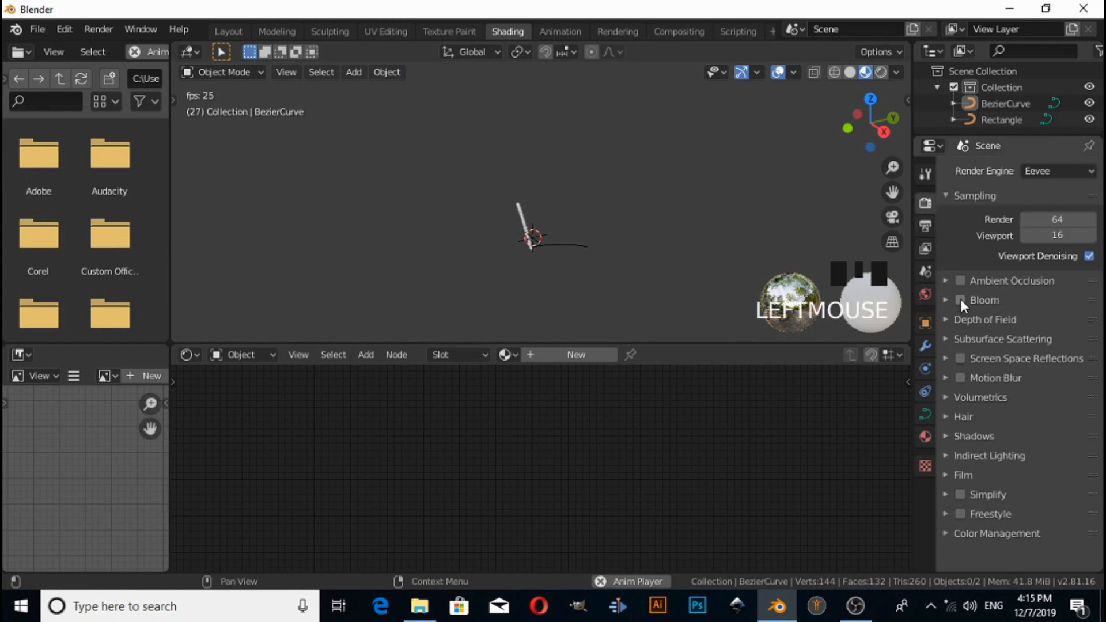
pyautogui.click(959, 299)
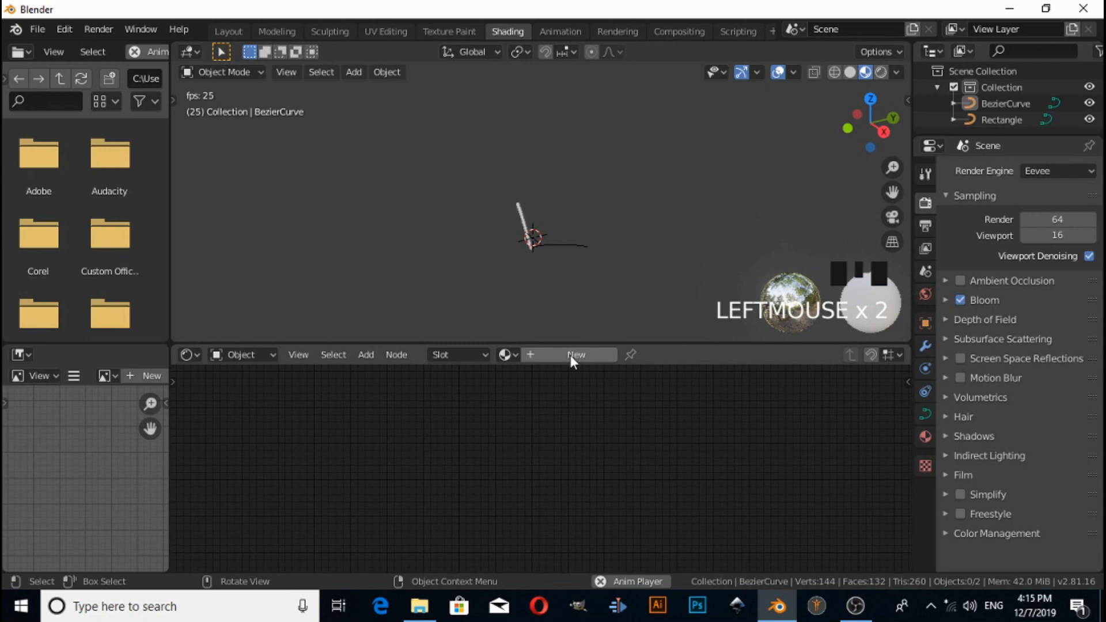
pyautogui.click(575, 355)
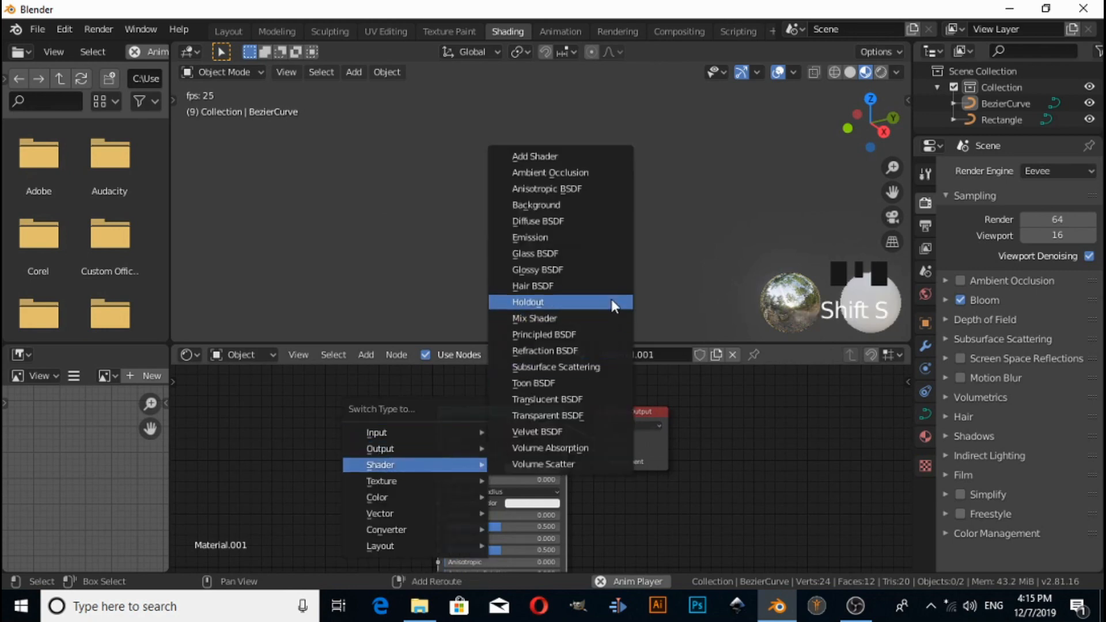
# - Make the material a blue Emission shader with strength about 261.3
pyautogui.click(529, 238)
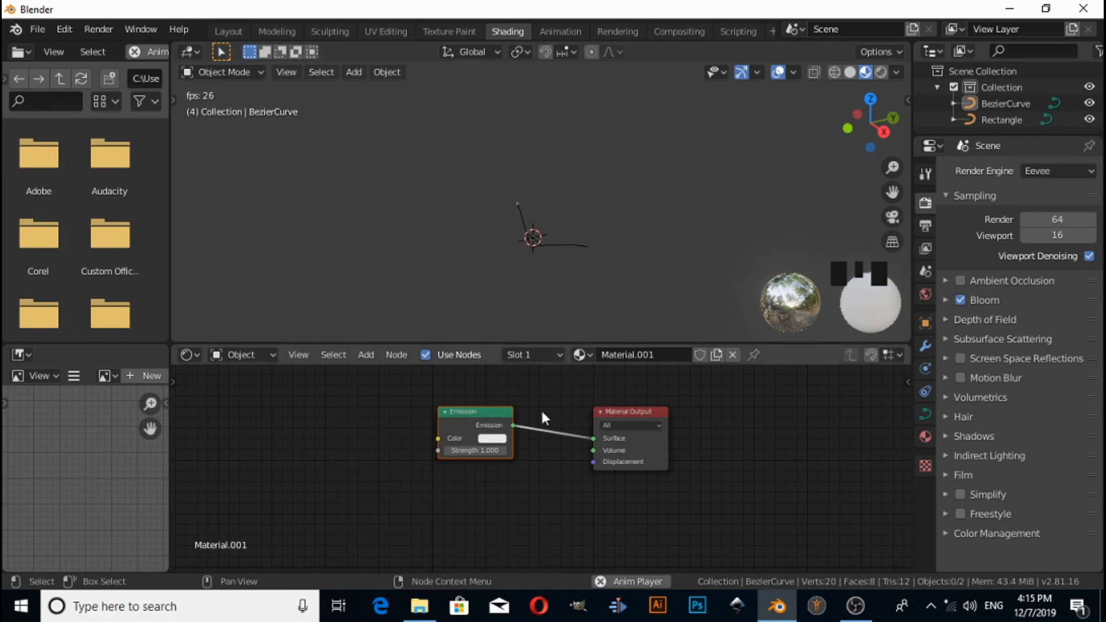
pyautogui.click(491, 438)
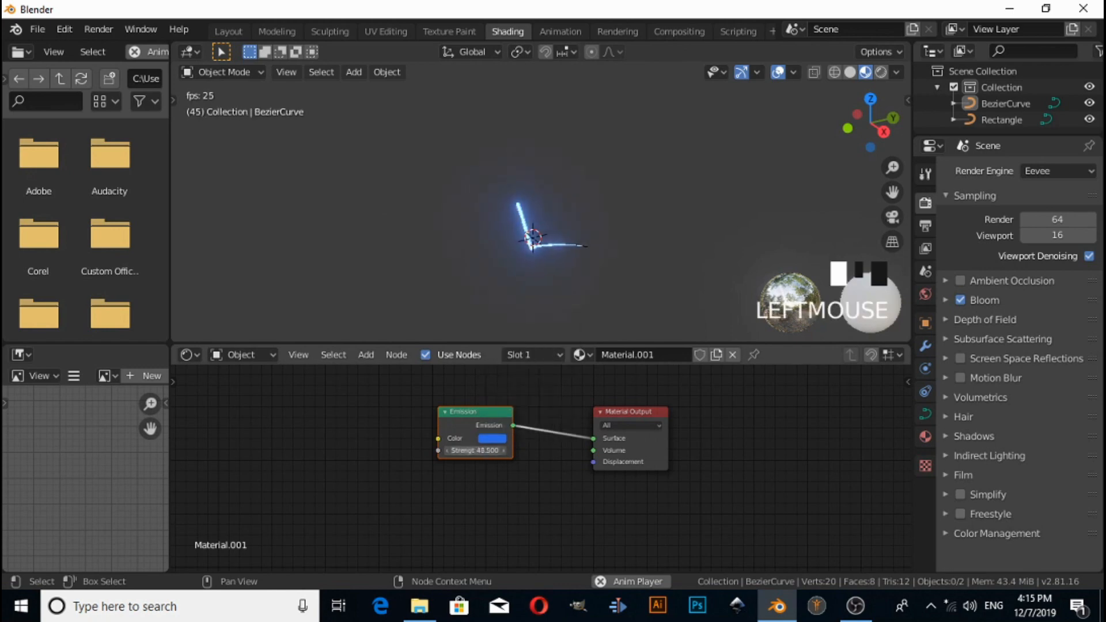
pyautogui.moveTo(475, 450); pyautogui.dragTo(475, 450)
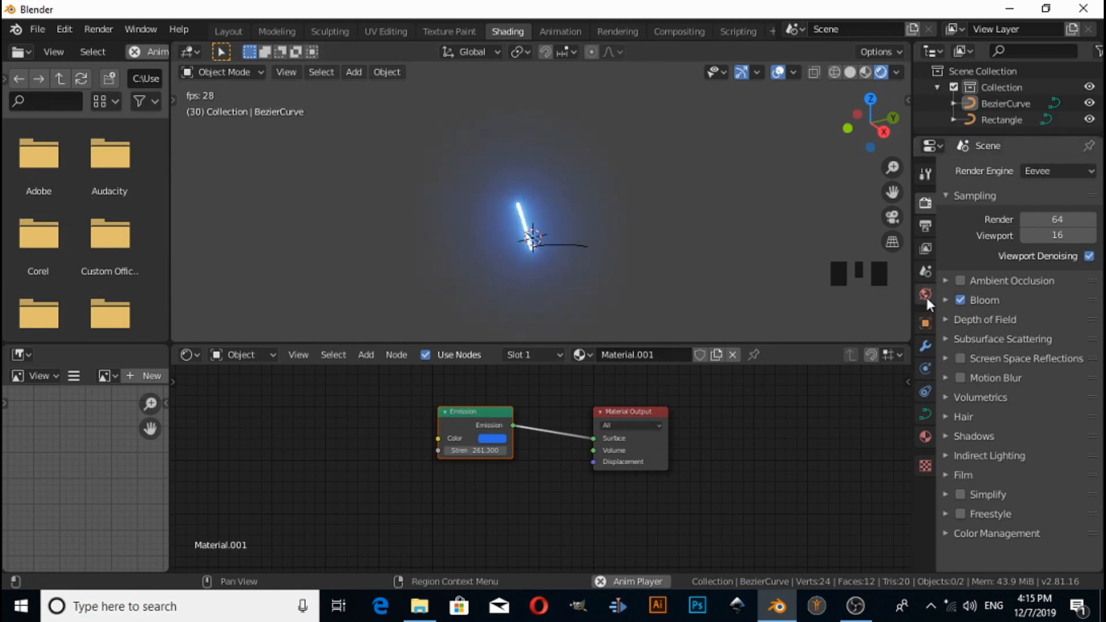
# - Set the world background colour to black and go to front view
pyautogui.click(925, 293)
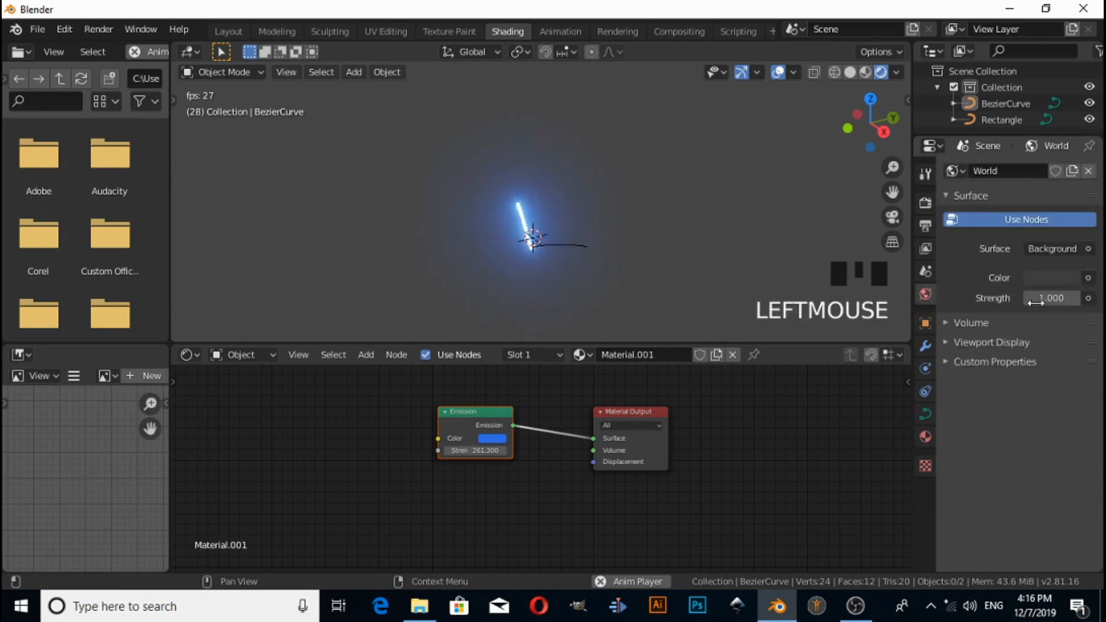
pyautogui.click(1051, 277)
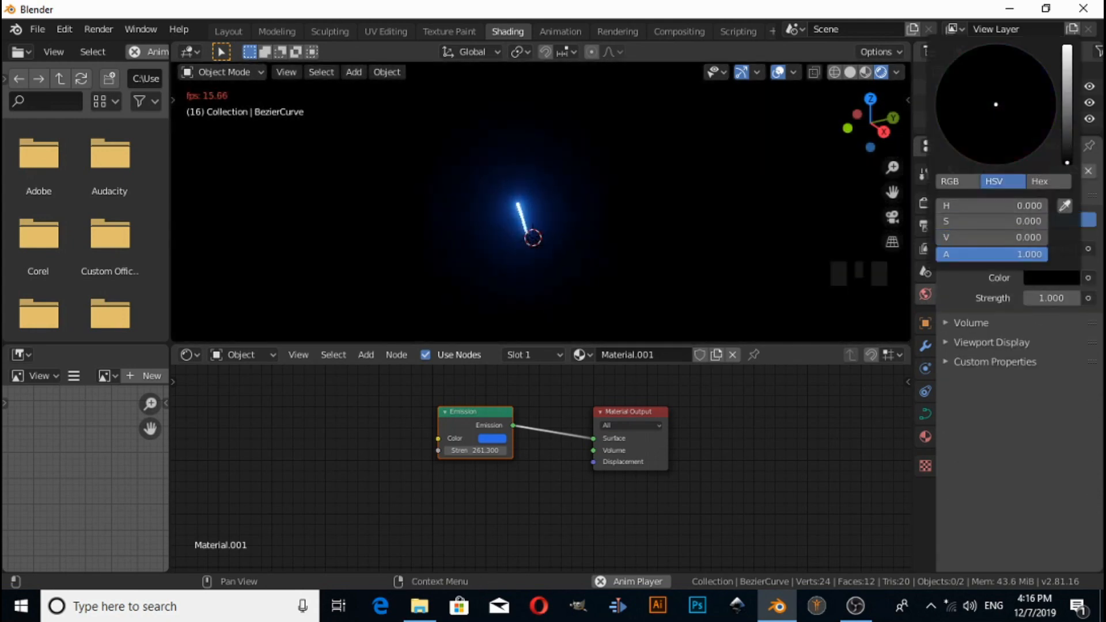
pyautogui.press('NUMPAD_1')
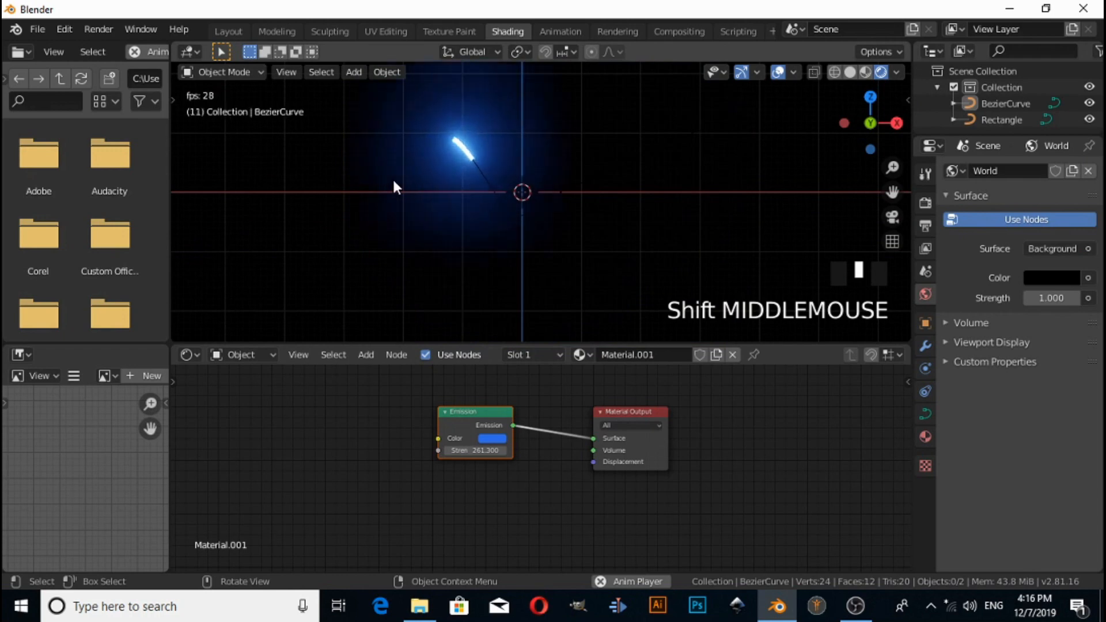
# - Add a camera to the scene via Shift+A
pyautogui.press('shift+a')
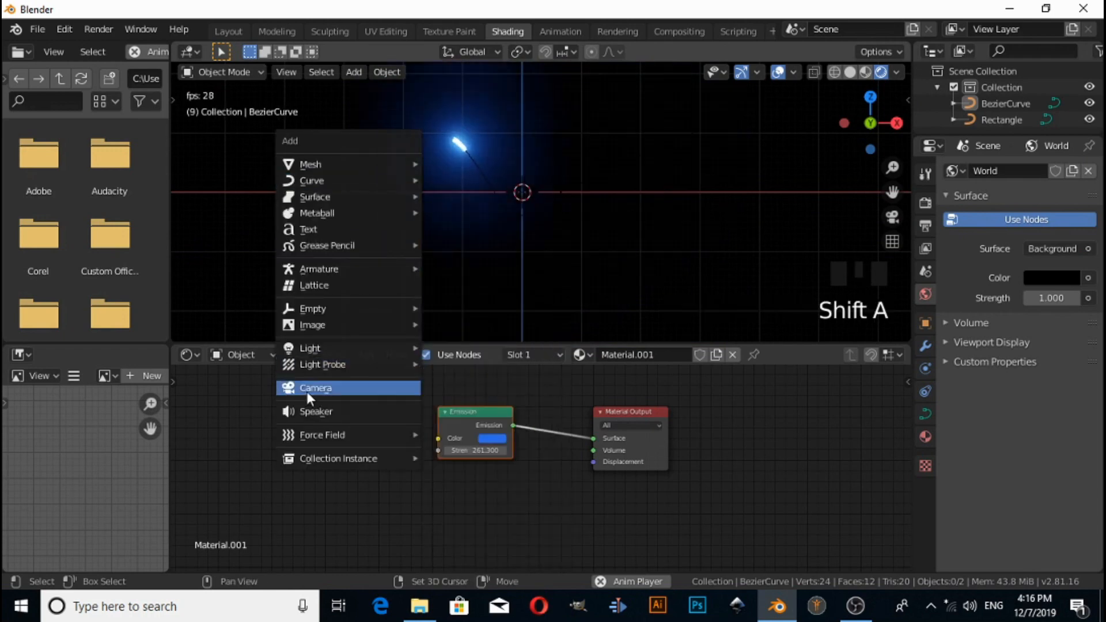
pyautogui.click(315, 388)
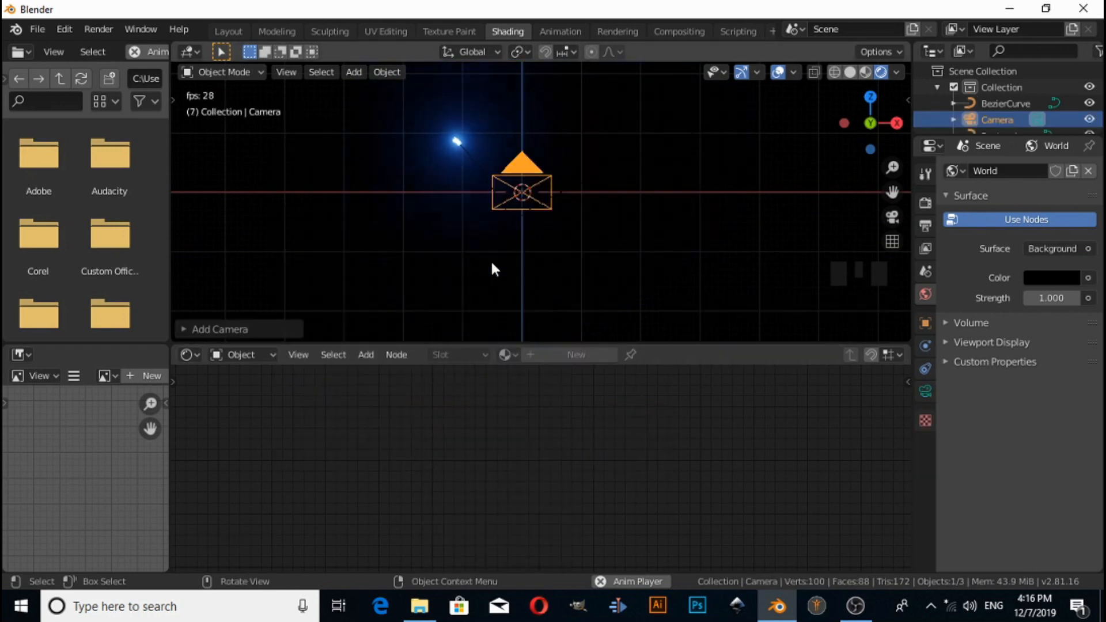